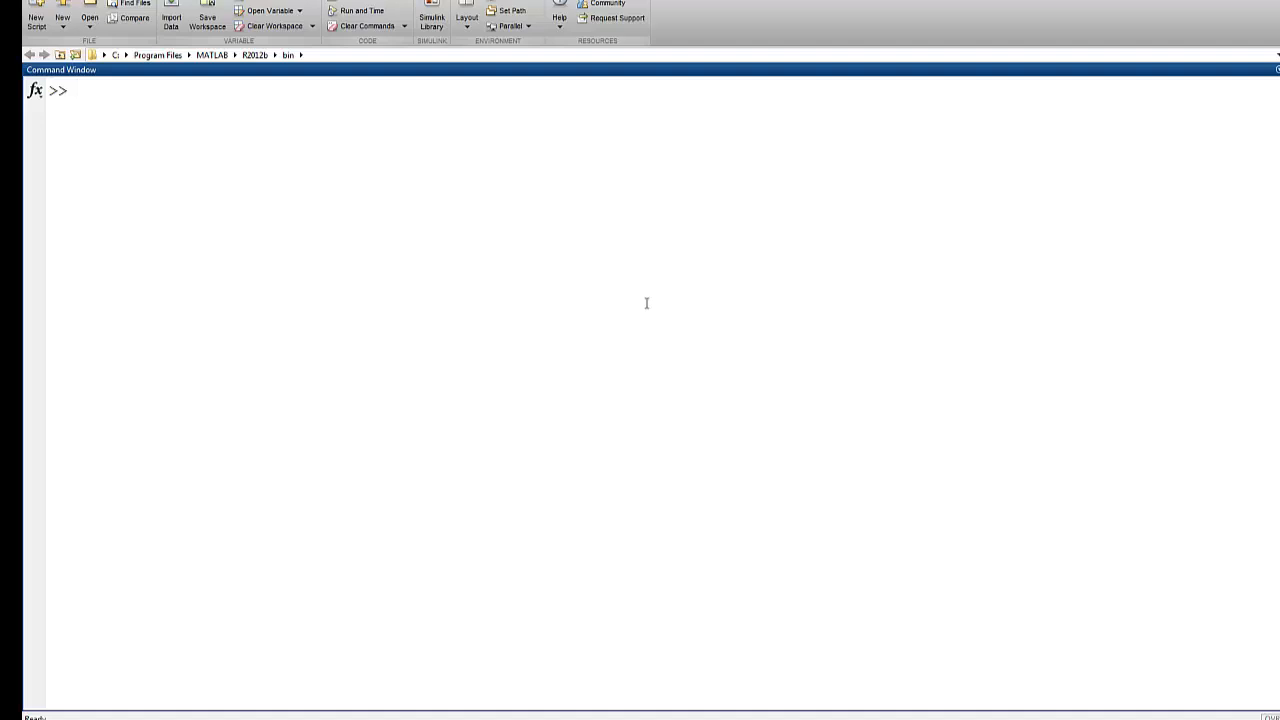
# - Enter G = tf([1],[1 4 1]) to define the transfer function 1/(s^2 + 4s + 1)
pyautogui.write('G = tf')
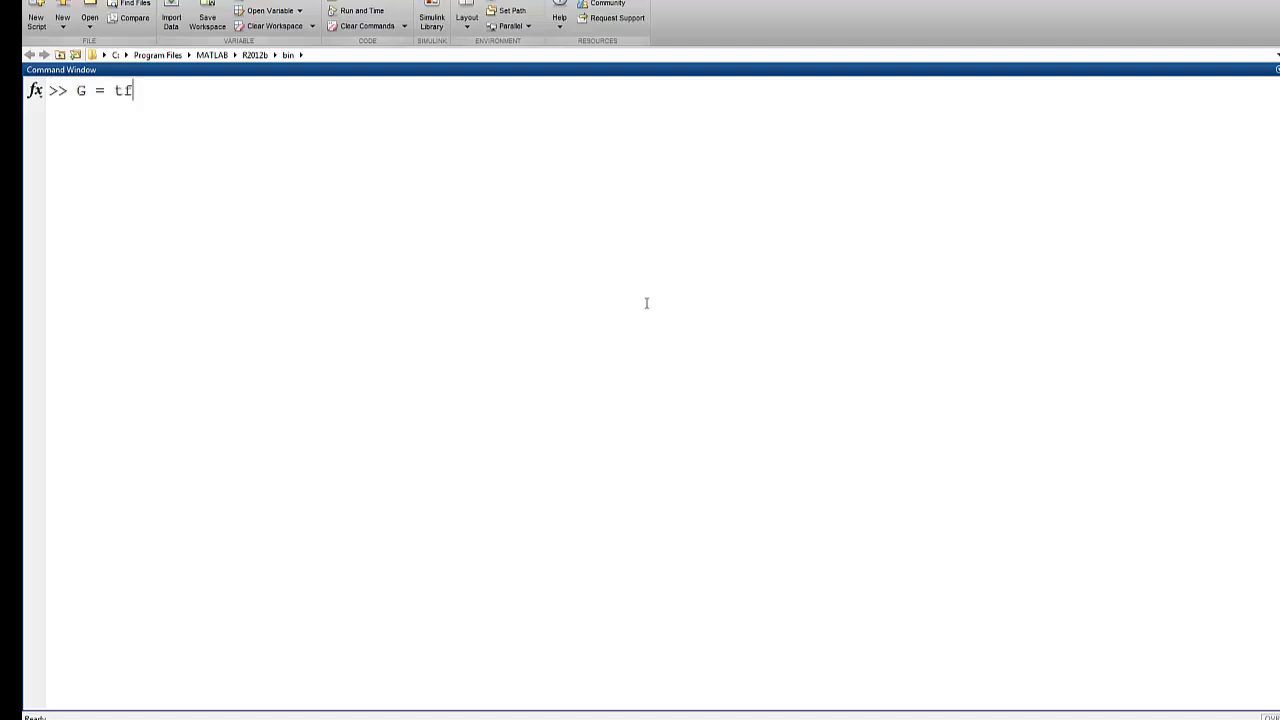
pyautogui.write('([1')
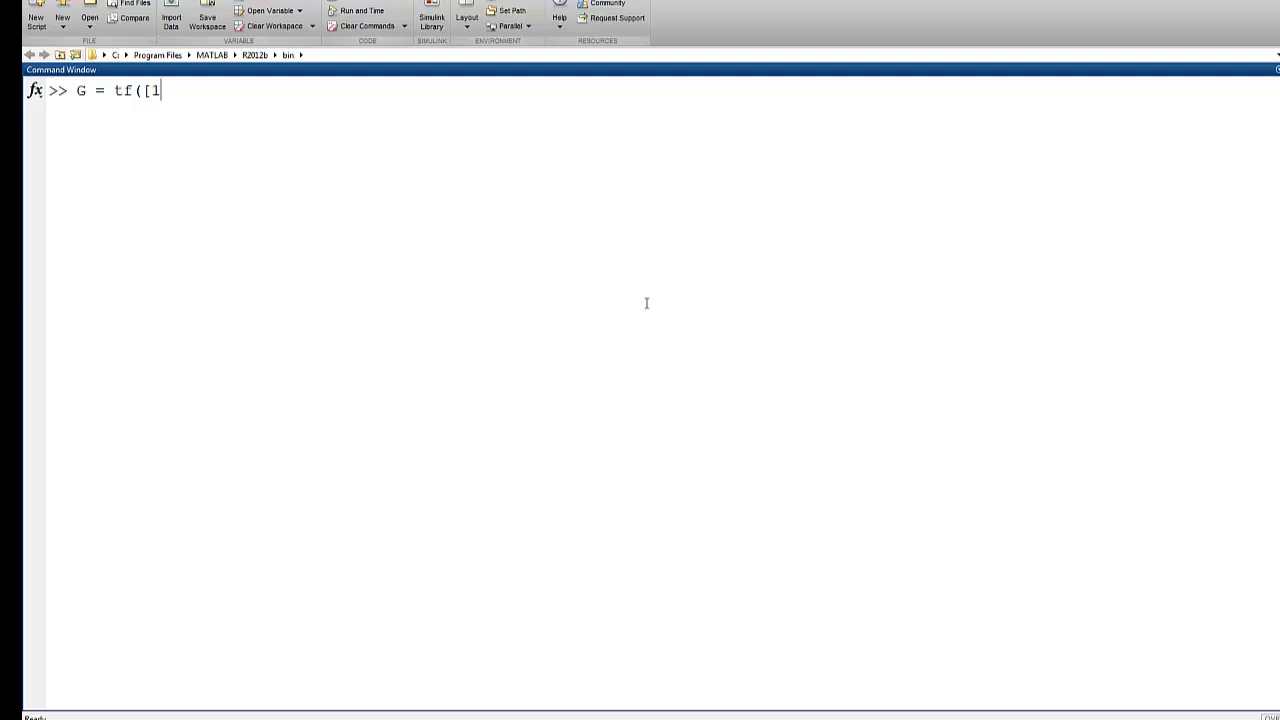
pyautogui.write('],')
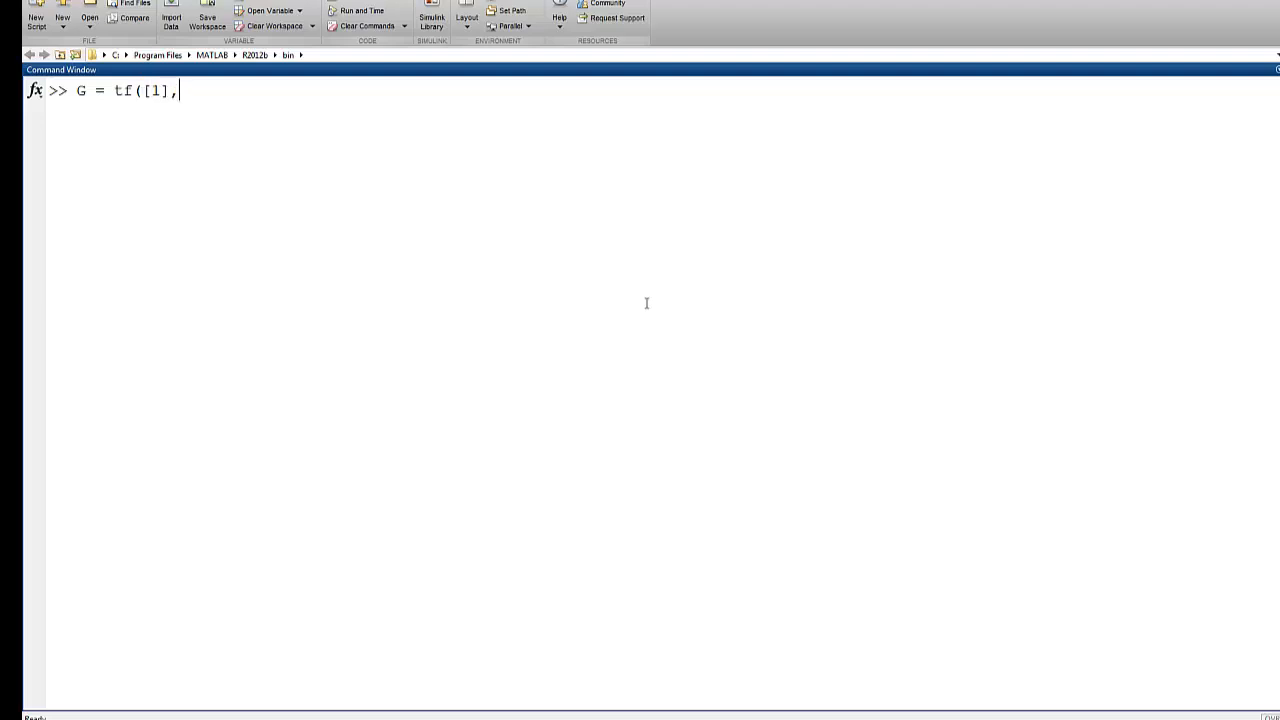
pyautogui.write('[1 4 1')
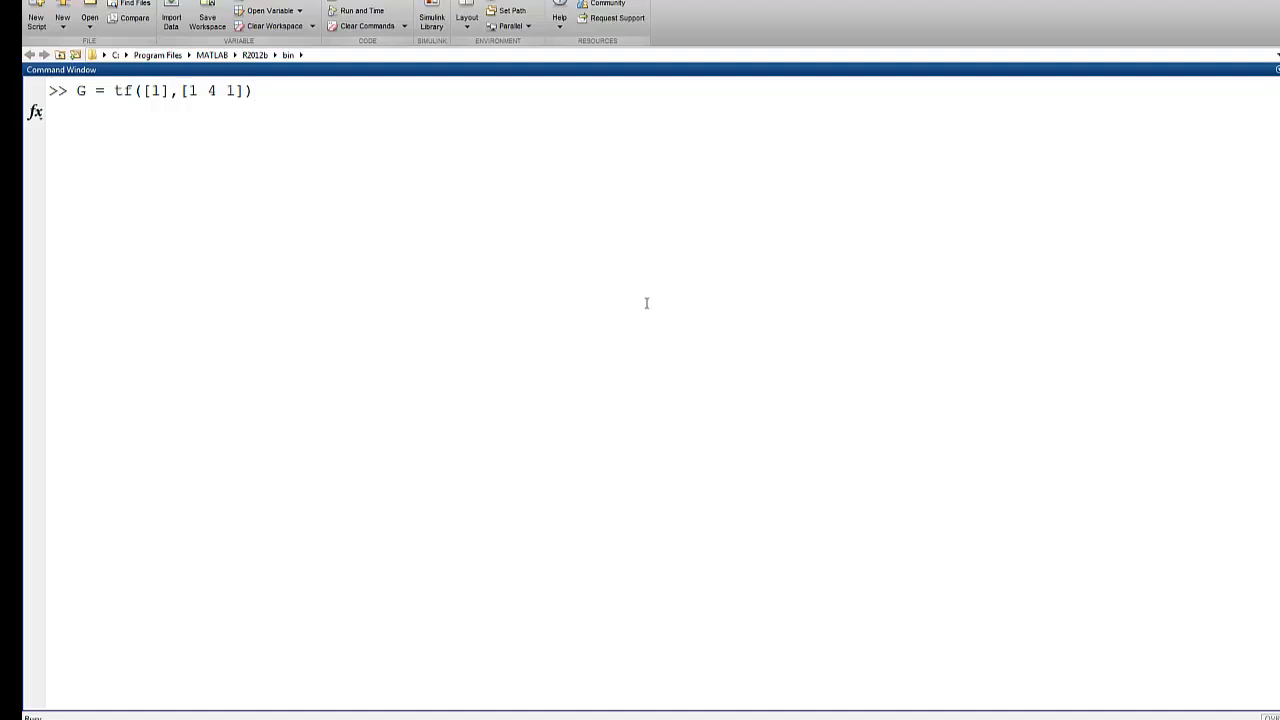
pyautogui.press('Return')
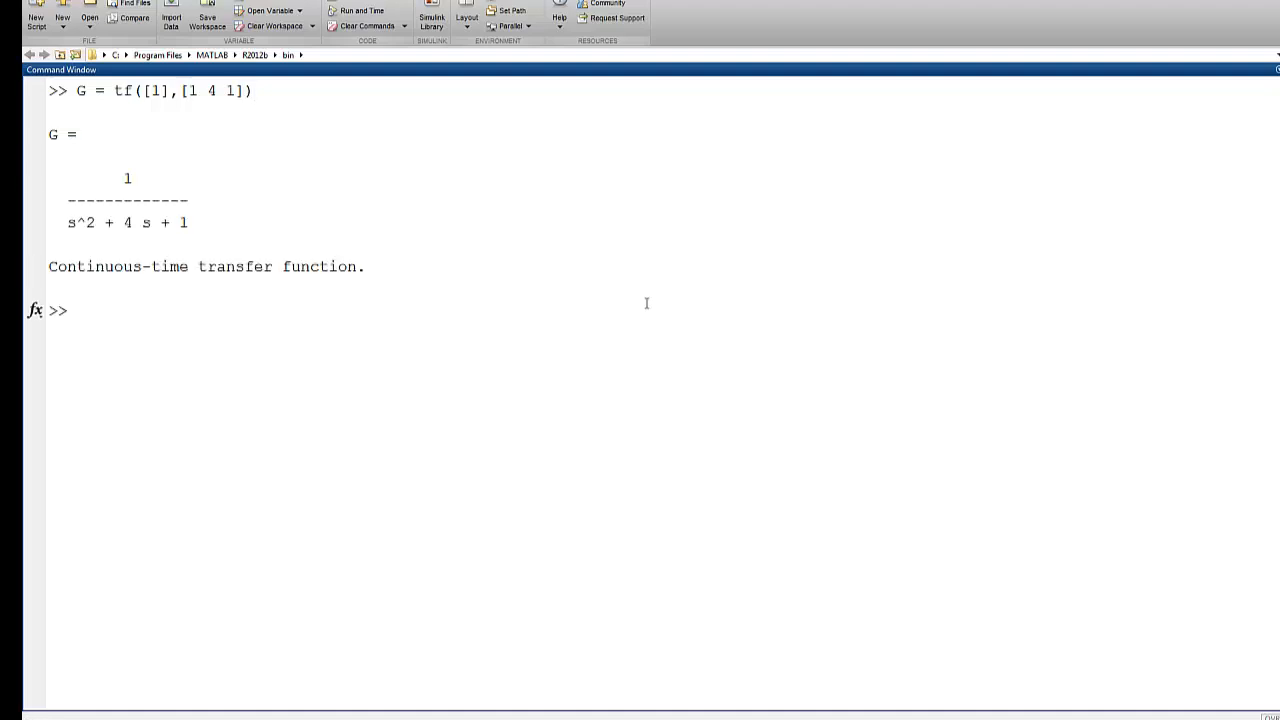
# - Run step(G), rlocus(G) and bode(G) to display G's step, root-locus and Bode plots
pyautogui.write('step')
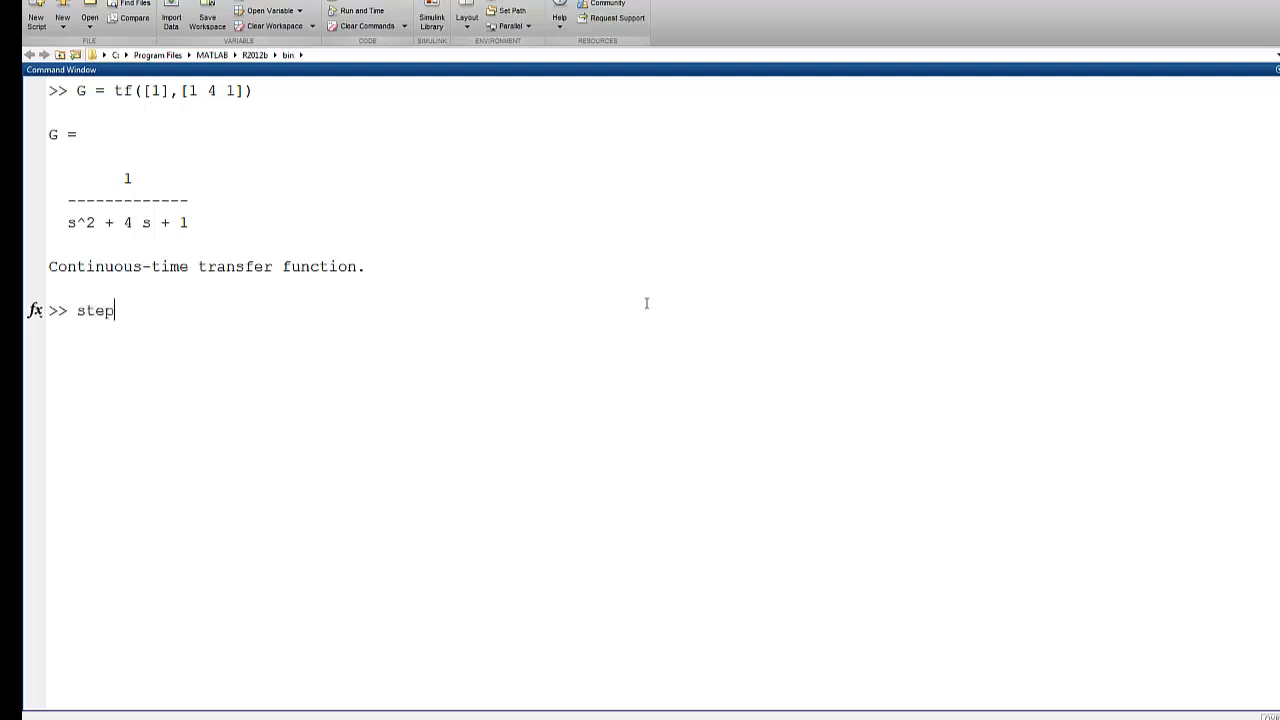
pyautogui.write('(G)')
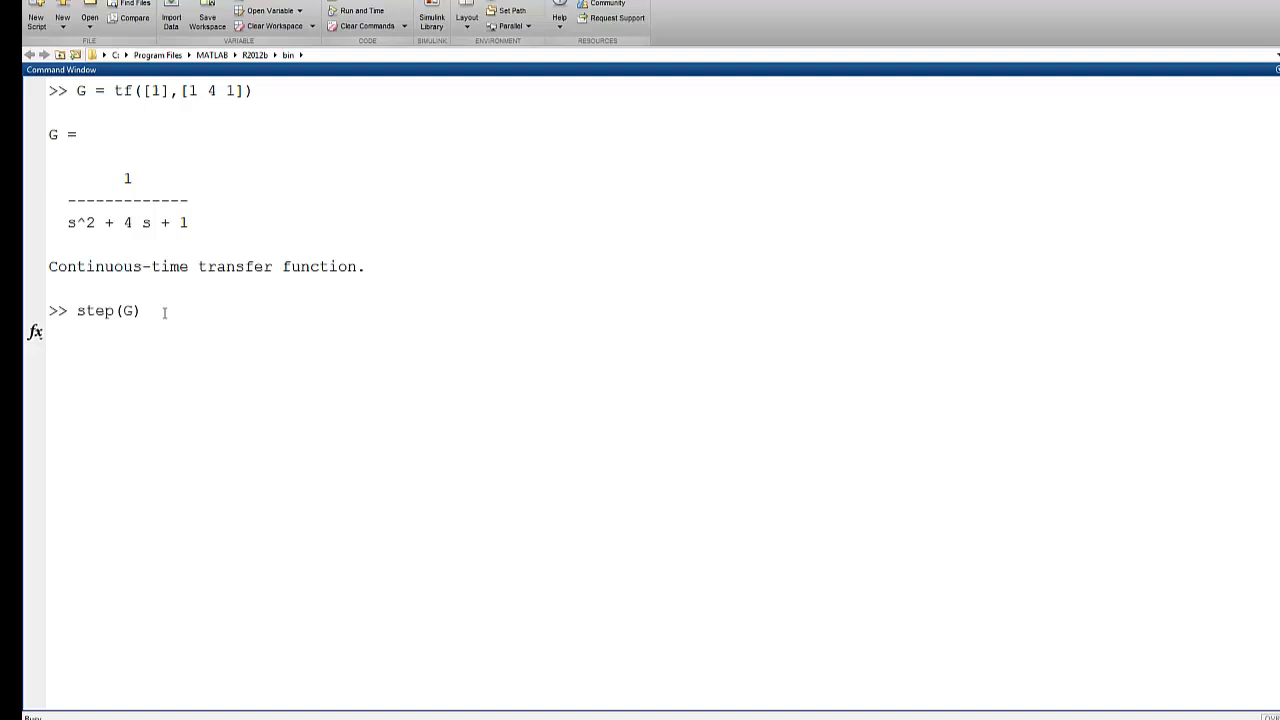
pyautogui.moveTo(209, 419)
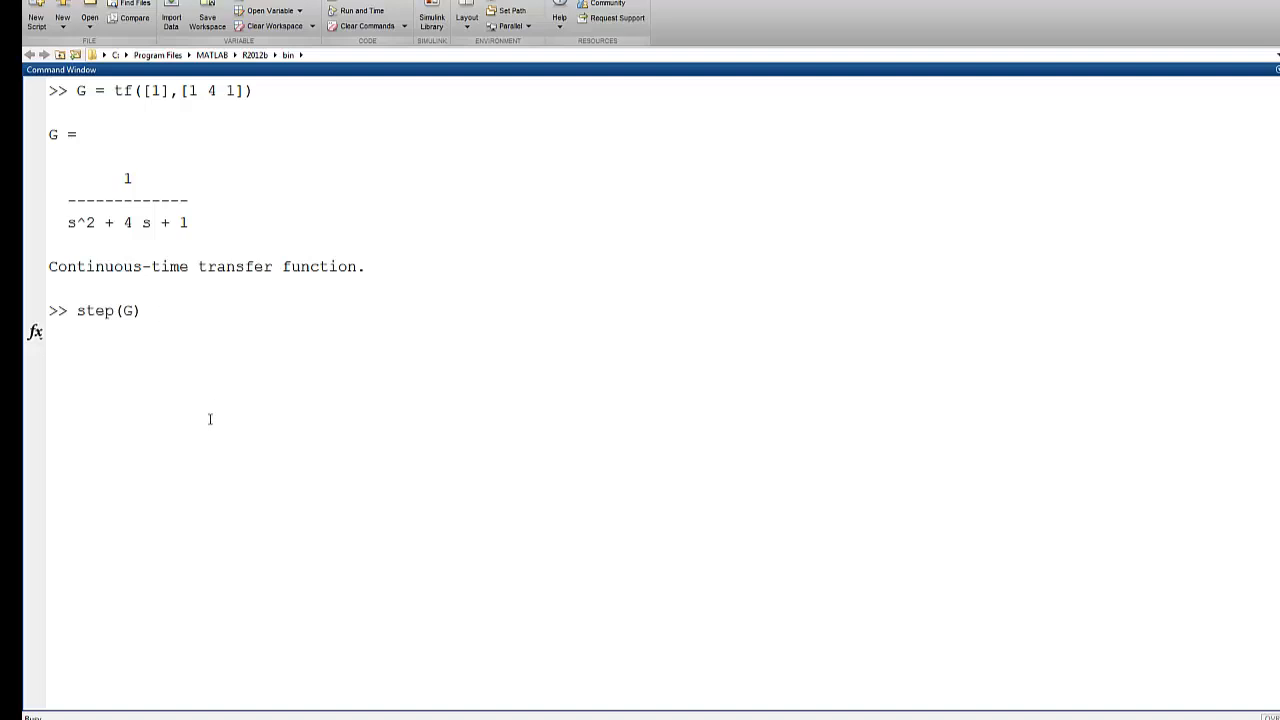
pyautogui.press('Return')
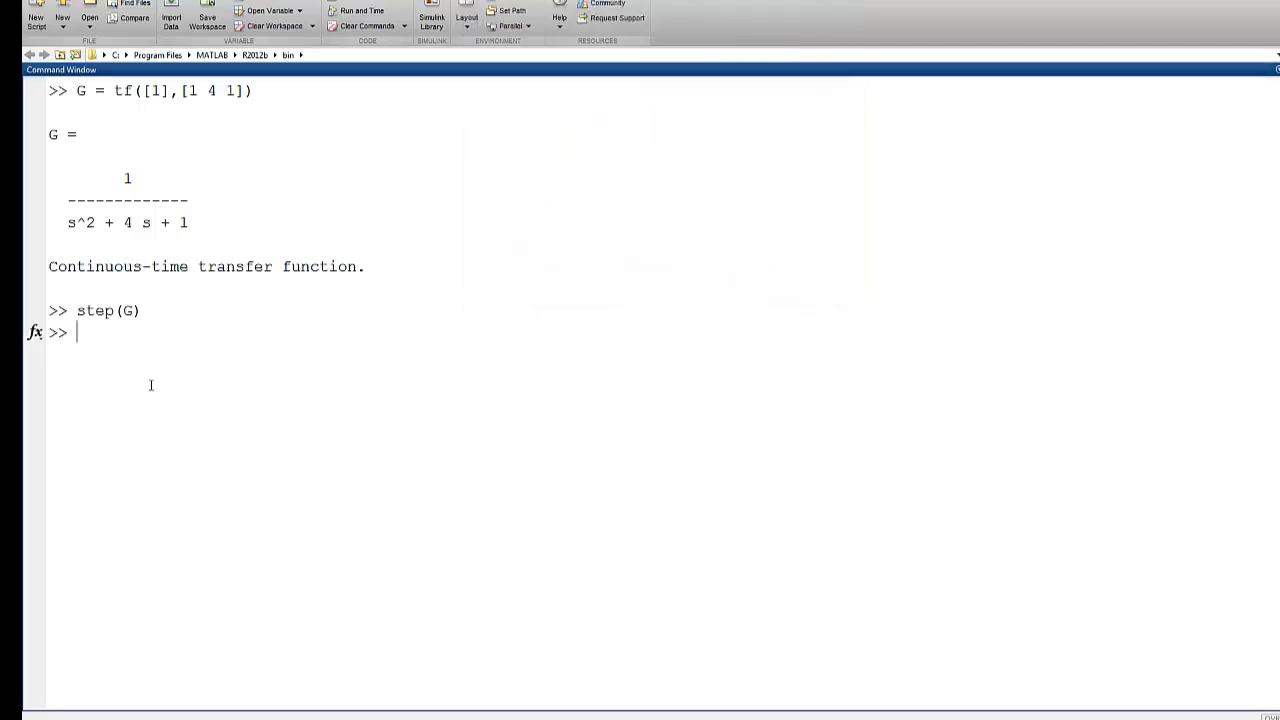
pyautogui.write('rlocus(G')
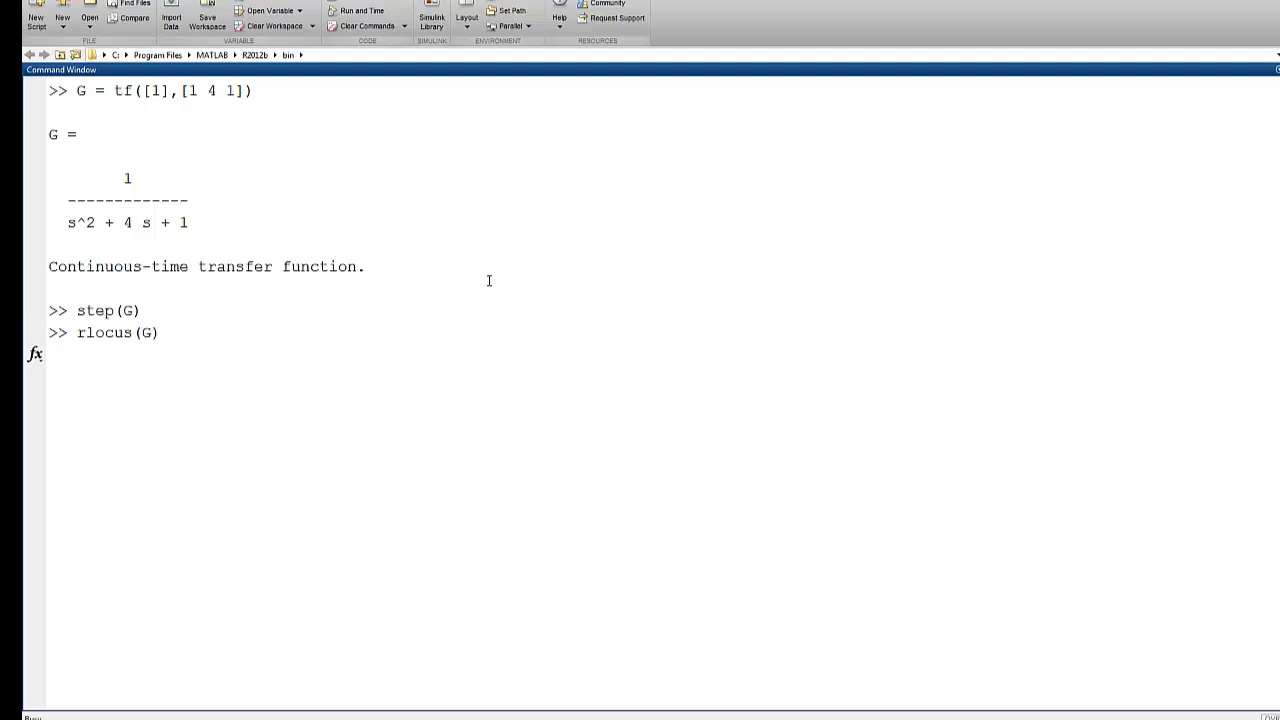
pyautogui.press('Return')
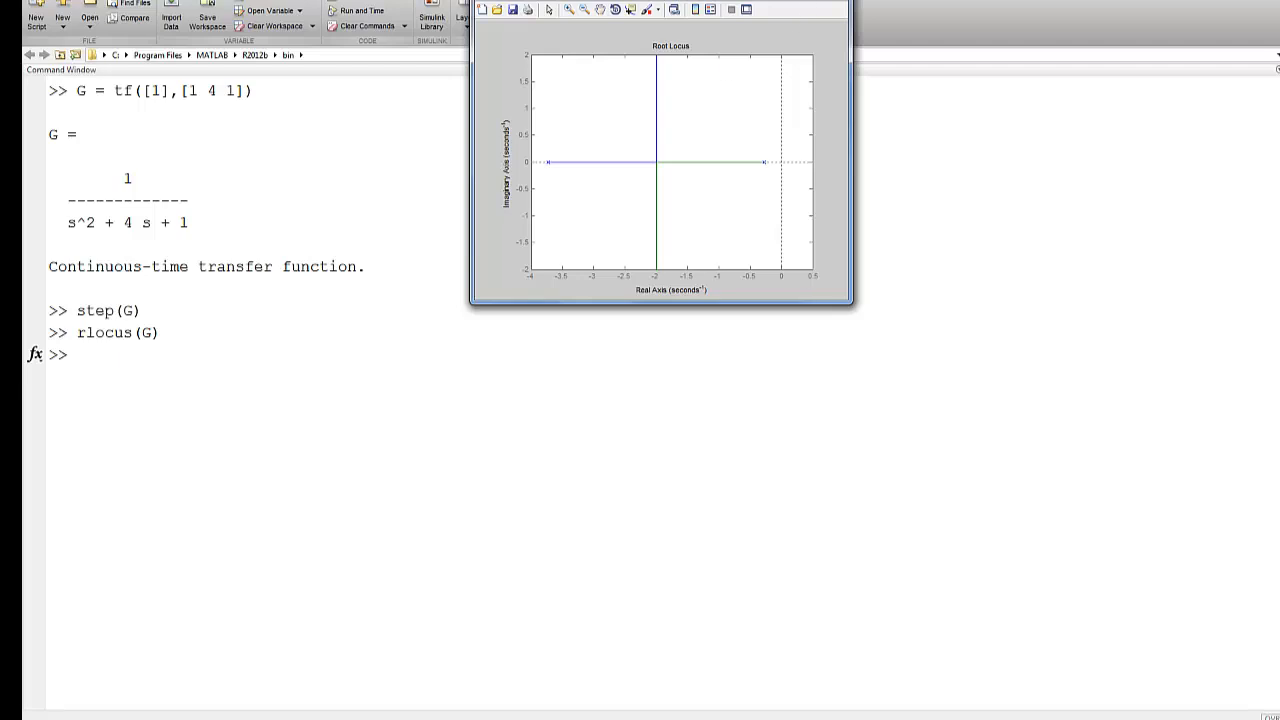
pyautogui.write('bode(G')
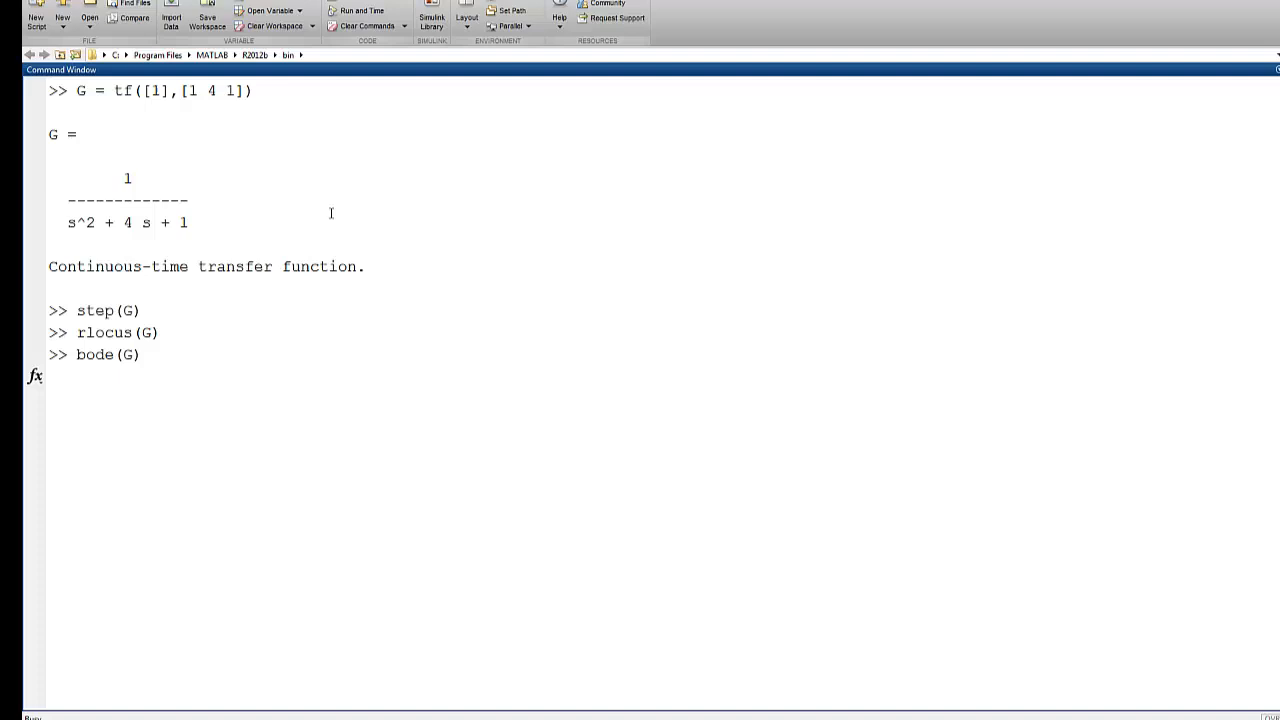
pyautogui.press('Return')
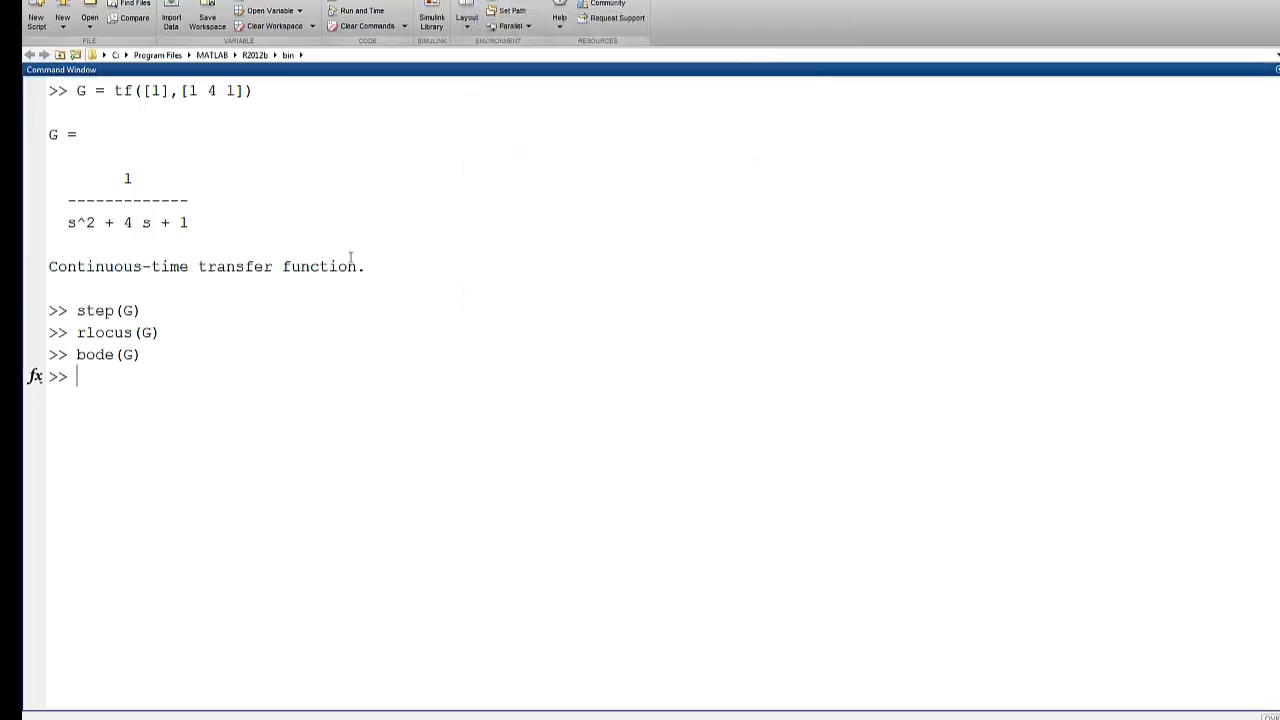
pyautogui.moveTo(354, 352)
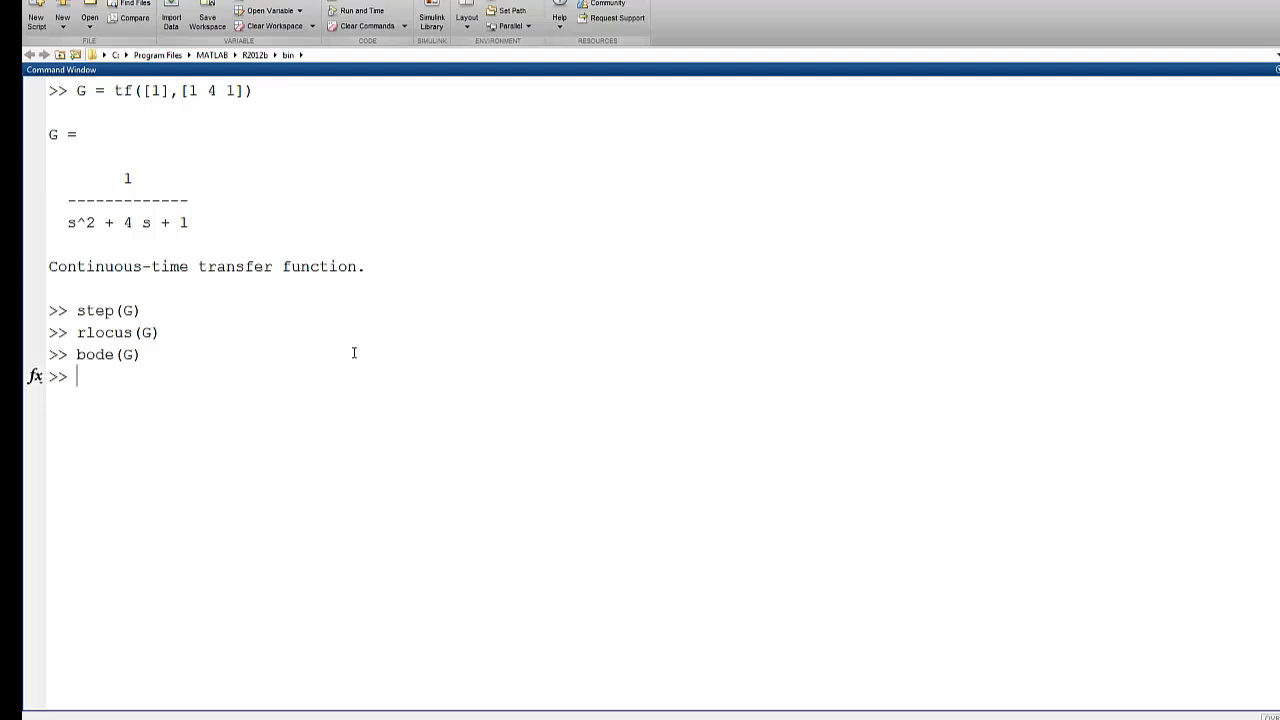
# - Enter matrix A, then re-enter it so it becomes the 2×2 [0 1; -1 -4]
pyautogui.write('A')
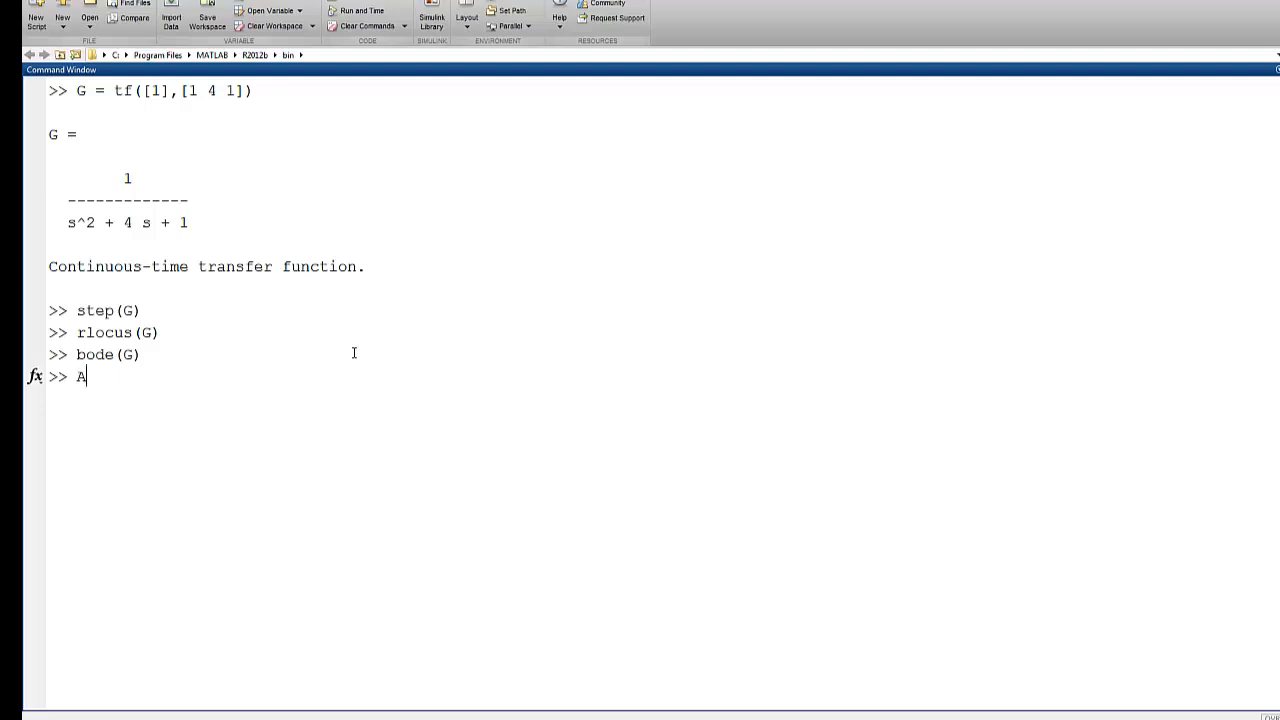
pyautogui.write('= [')
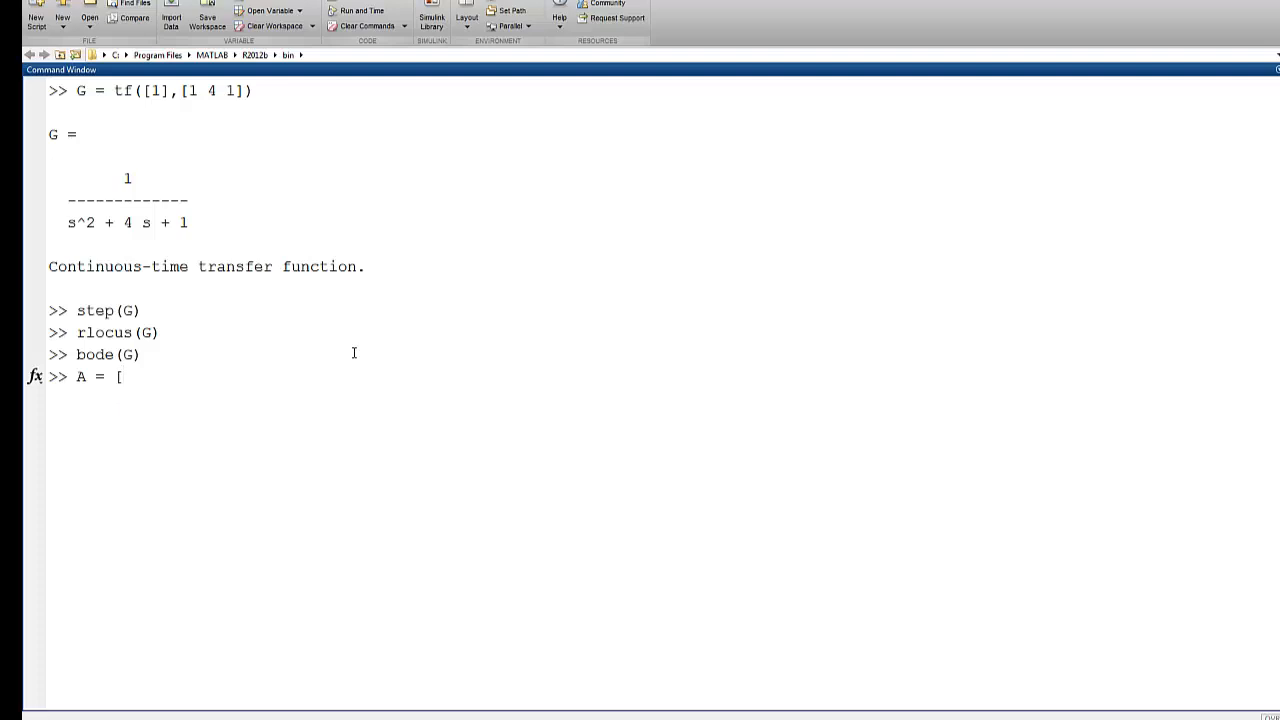
pyautogui.write('0 1')
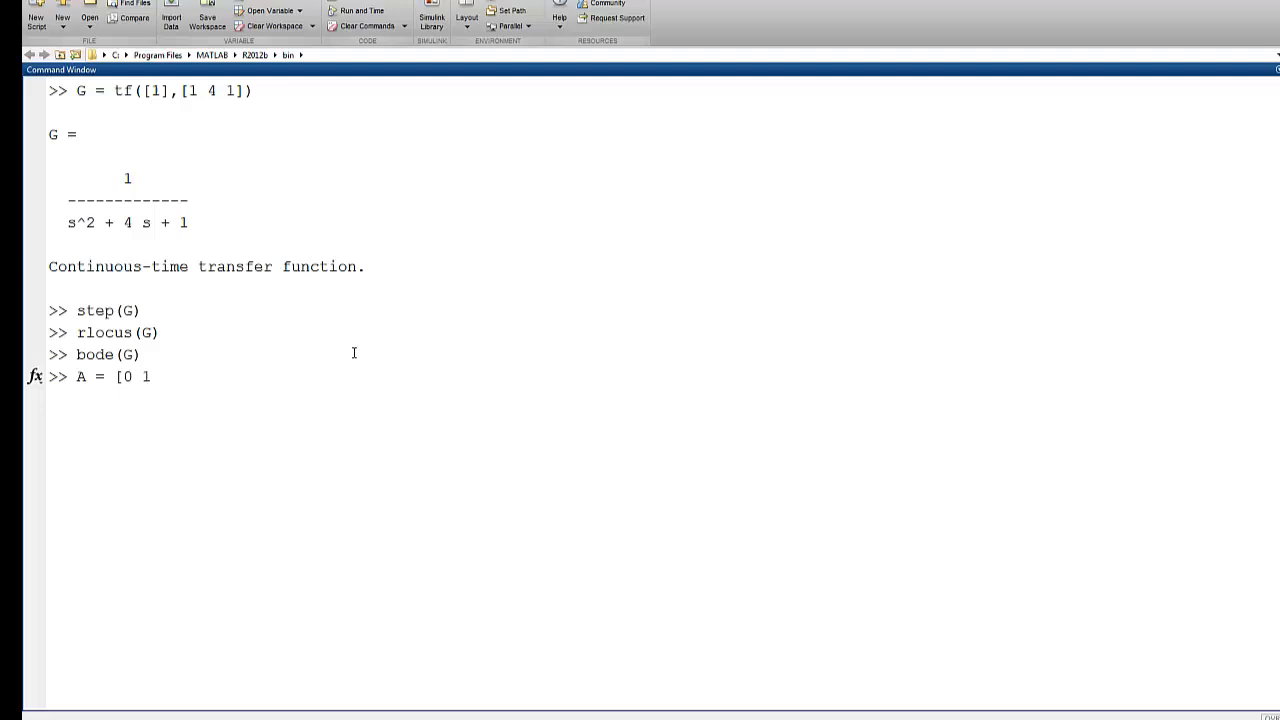
pyautogui.write(', -1')
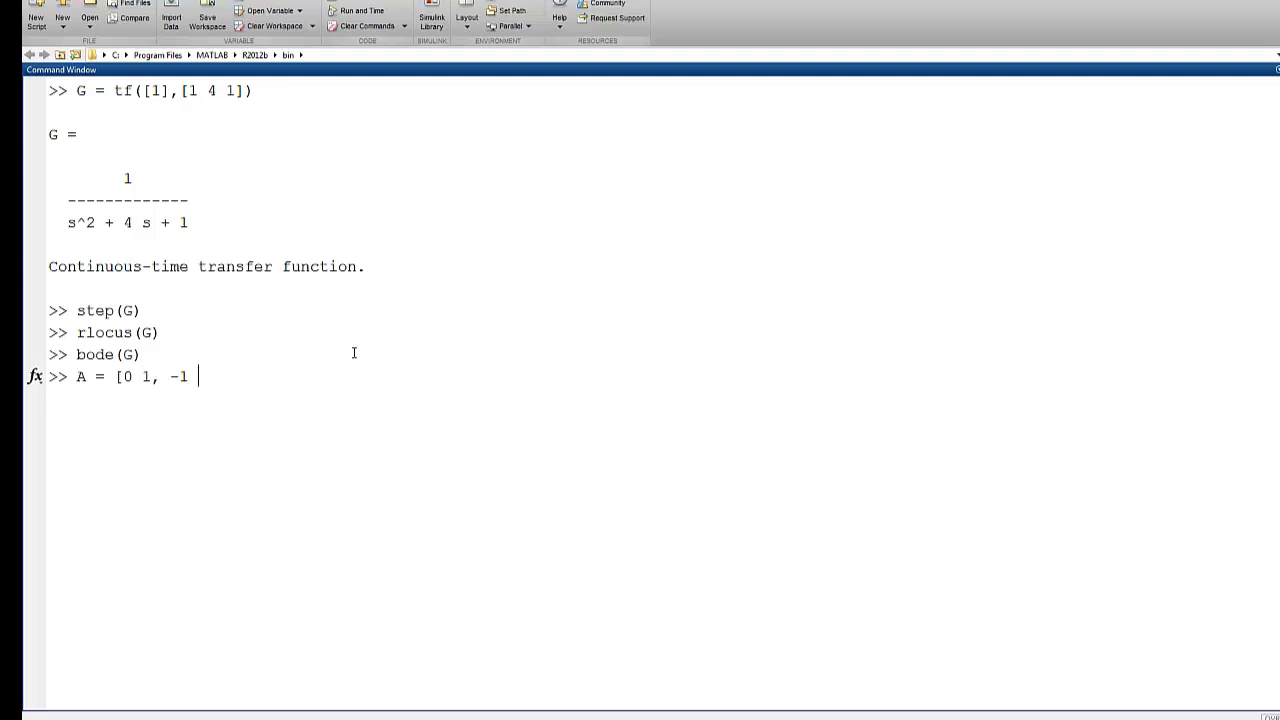
pyautogui.write('4')
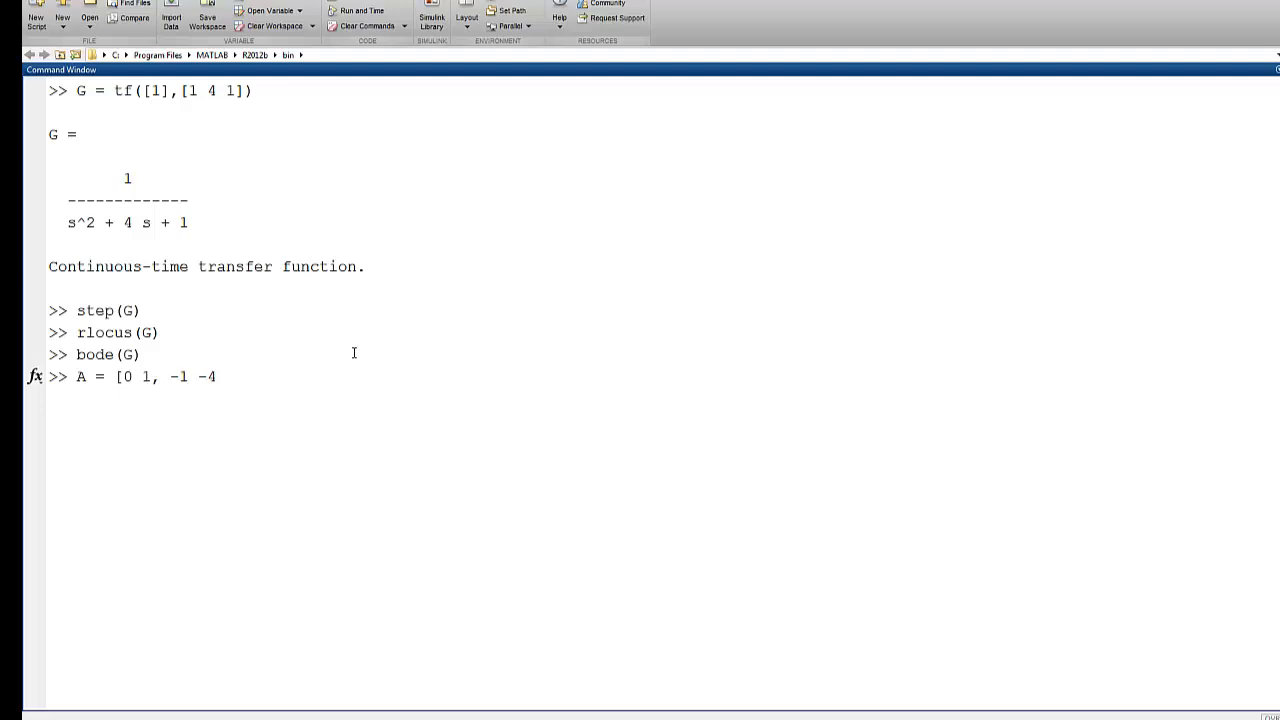
pyautogui.write(']')
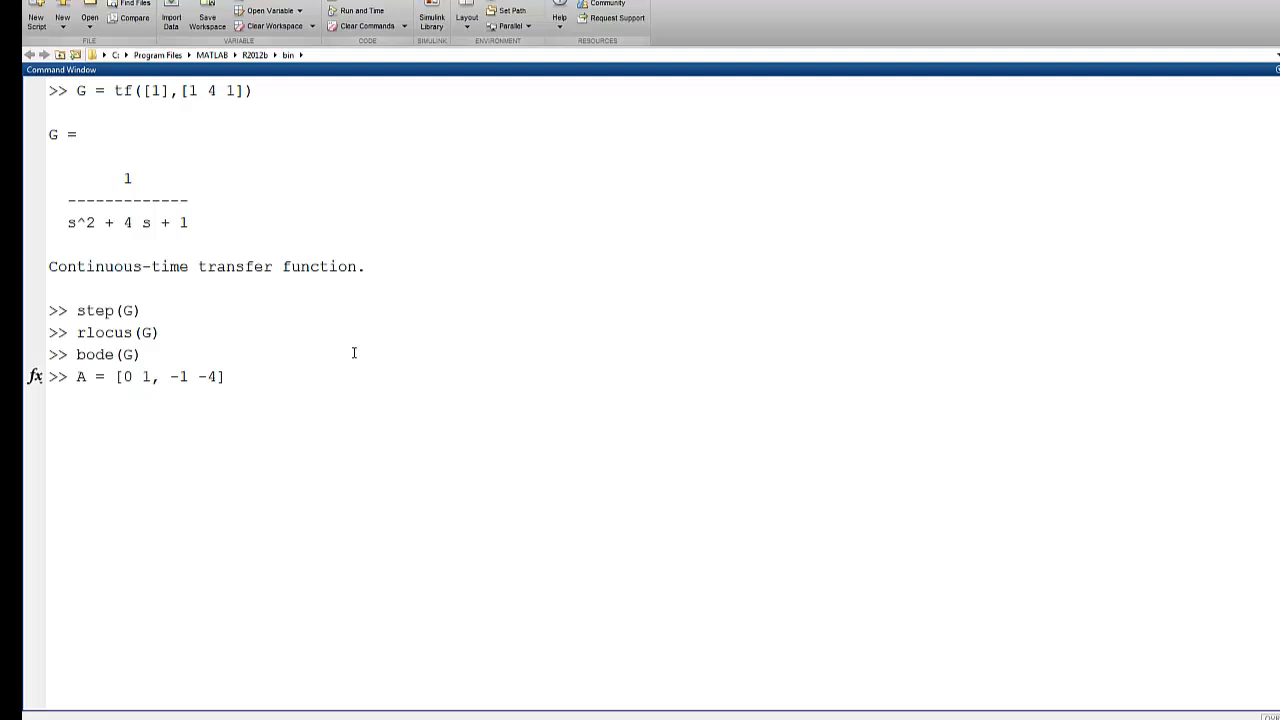
pyautogui.click(225, 377)
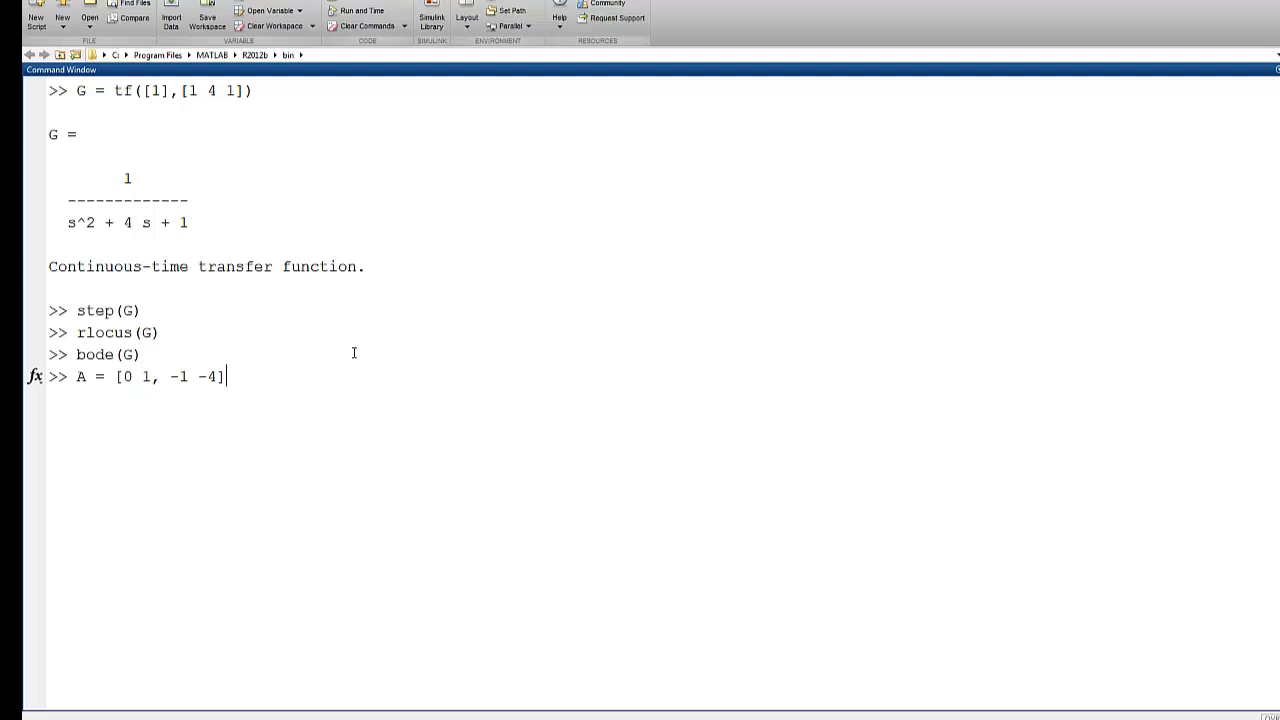
pyautogui.press('Return')
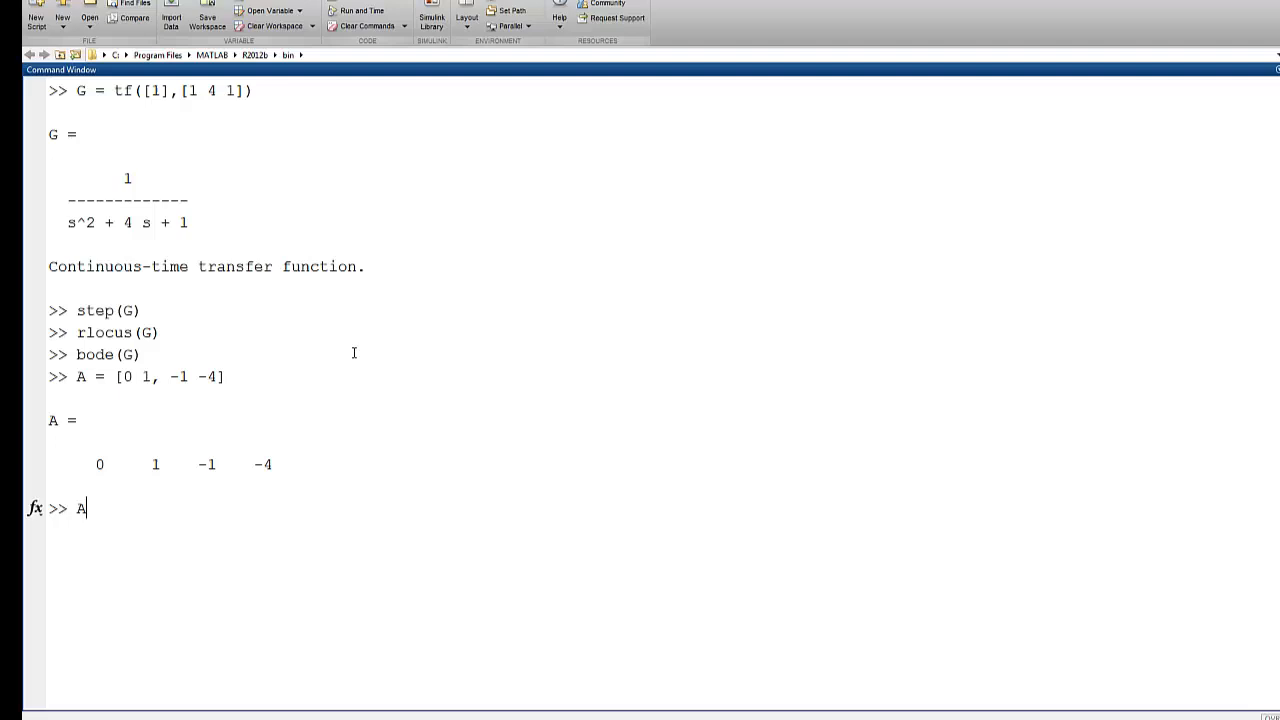
pyautogui.write('= [0 1, -1 -4]')
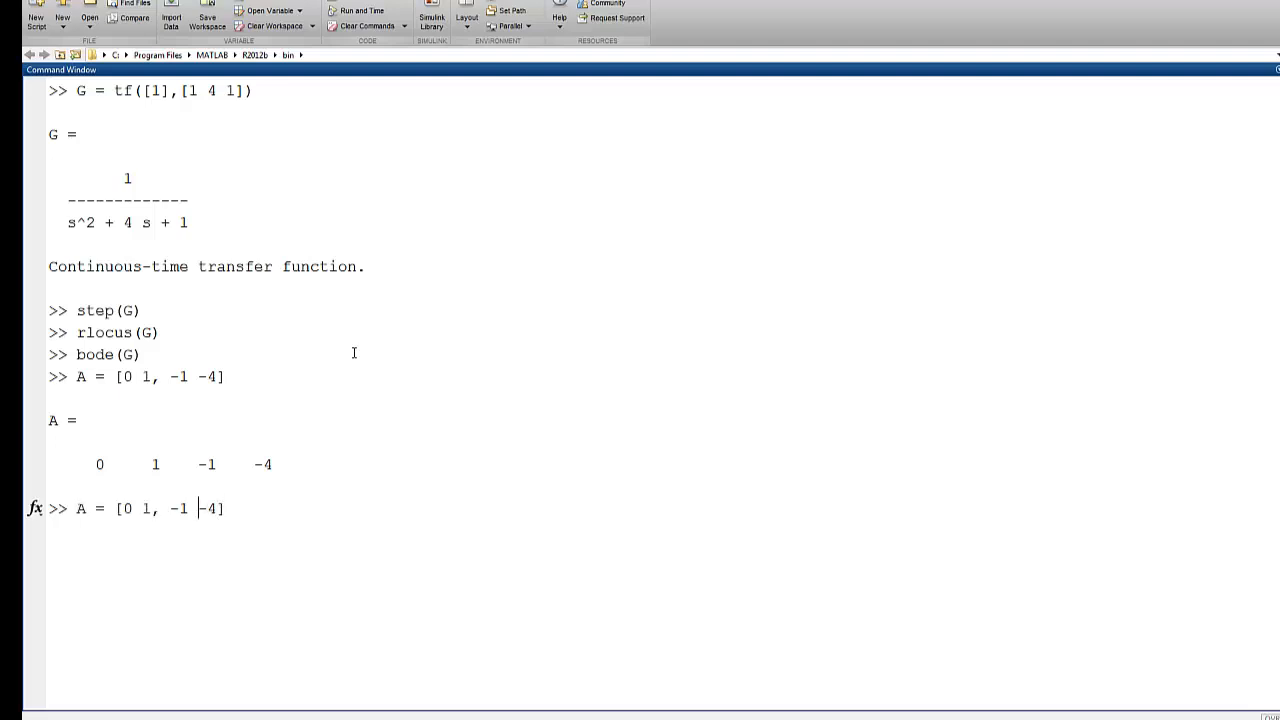
pyautogui.write(';')
pyautogui.press('Return')
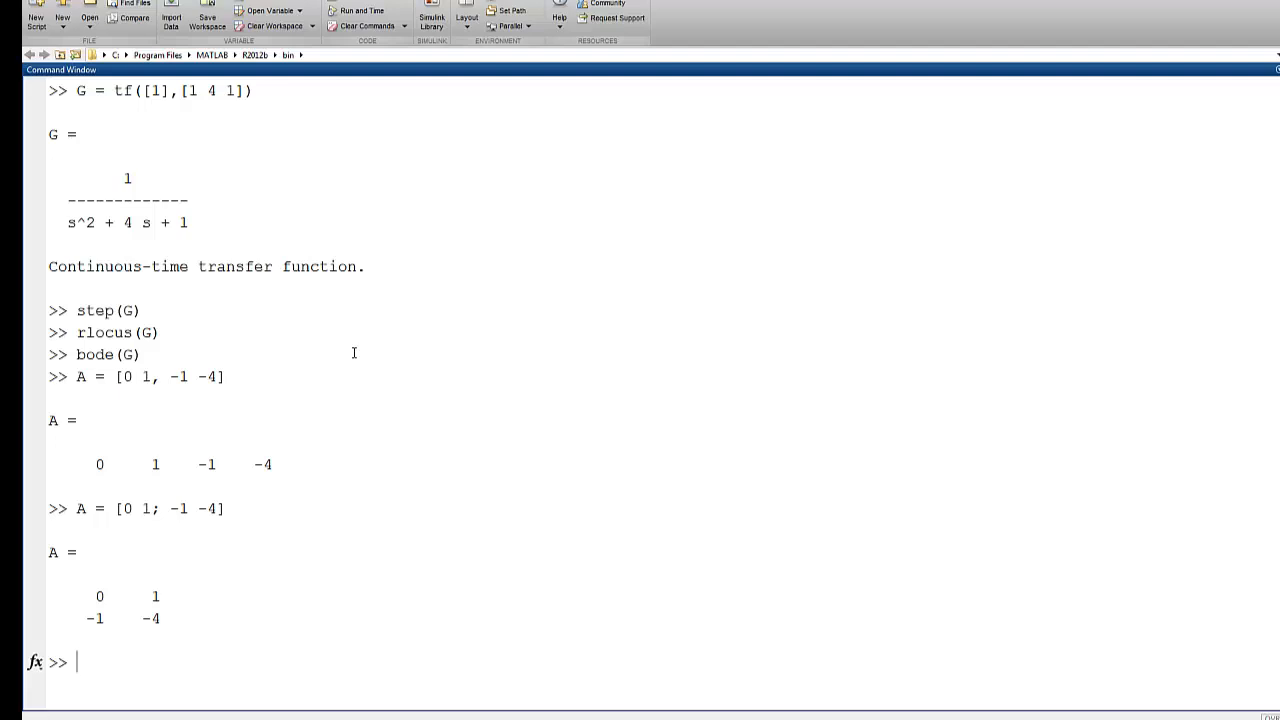
# - Enter B = [0 1]', C = [1 0] and D = 0 at the prompt
pyautogui.write('B')
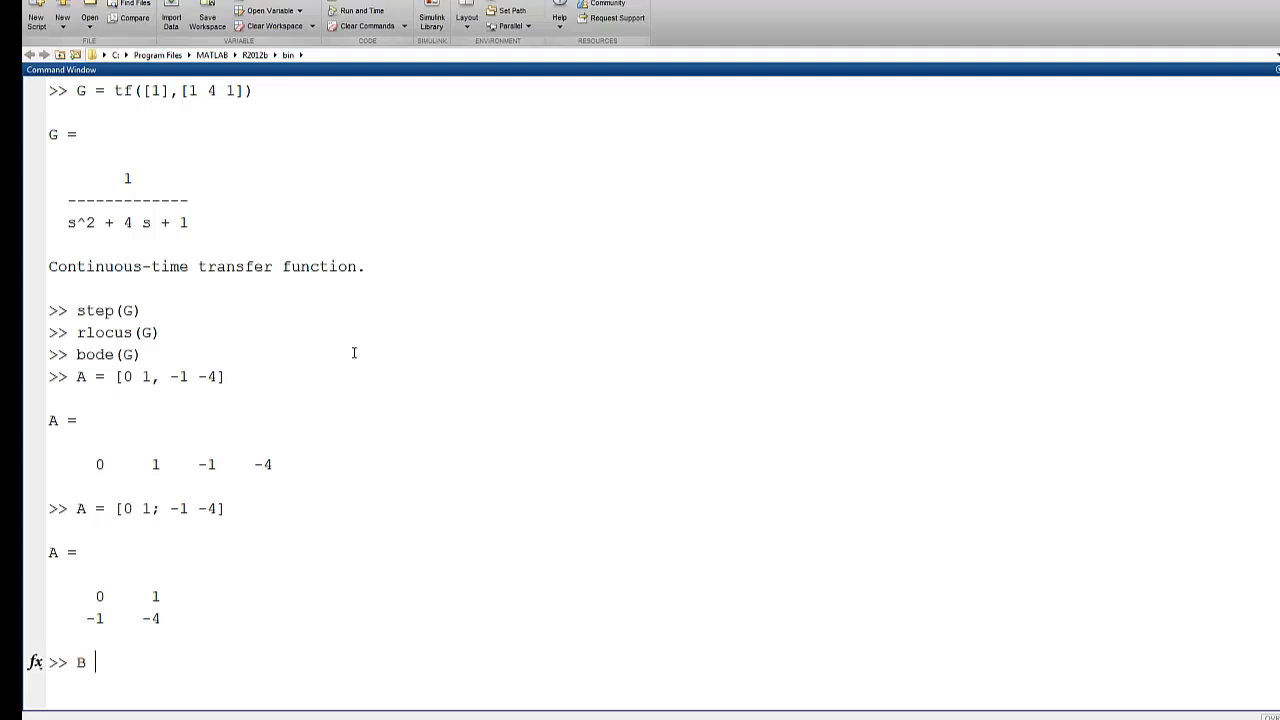
pyautogui.write("= [0 1]'")
pyautogui.write('C =')
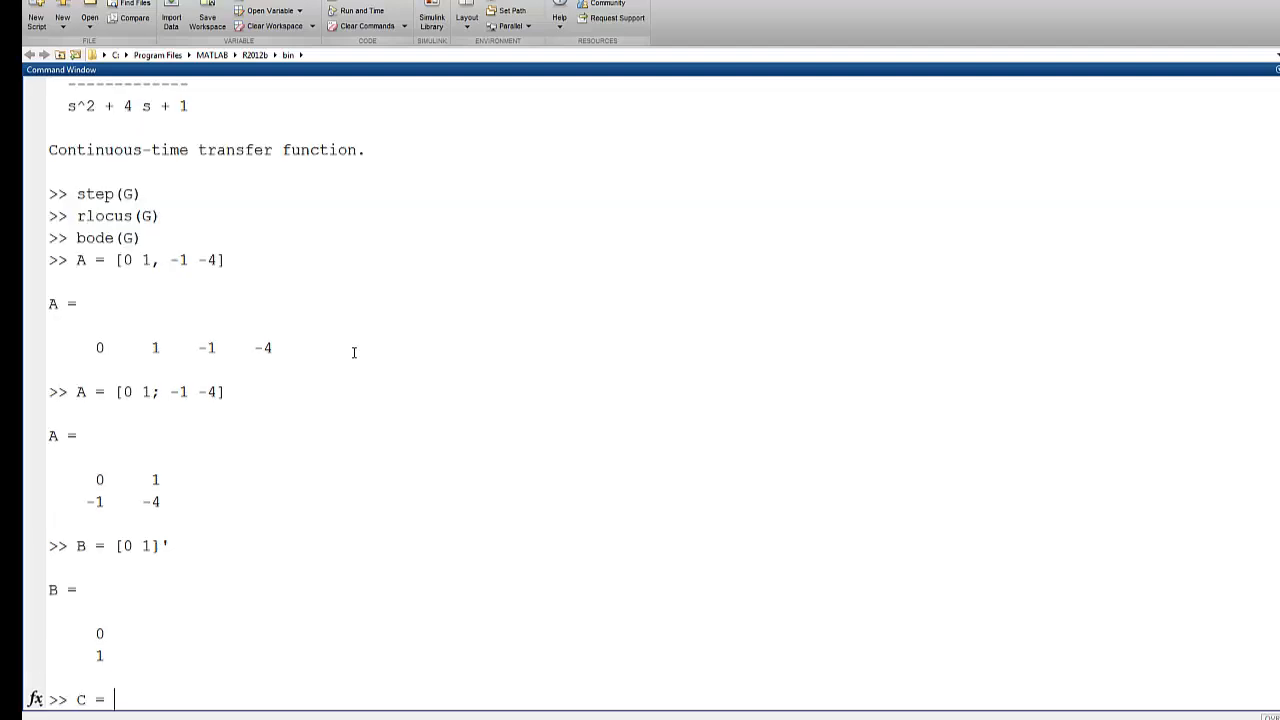
pyautogui.write('[1 0')
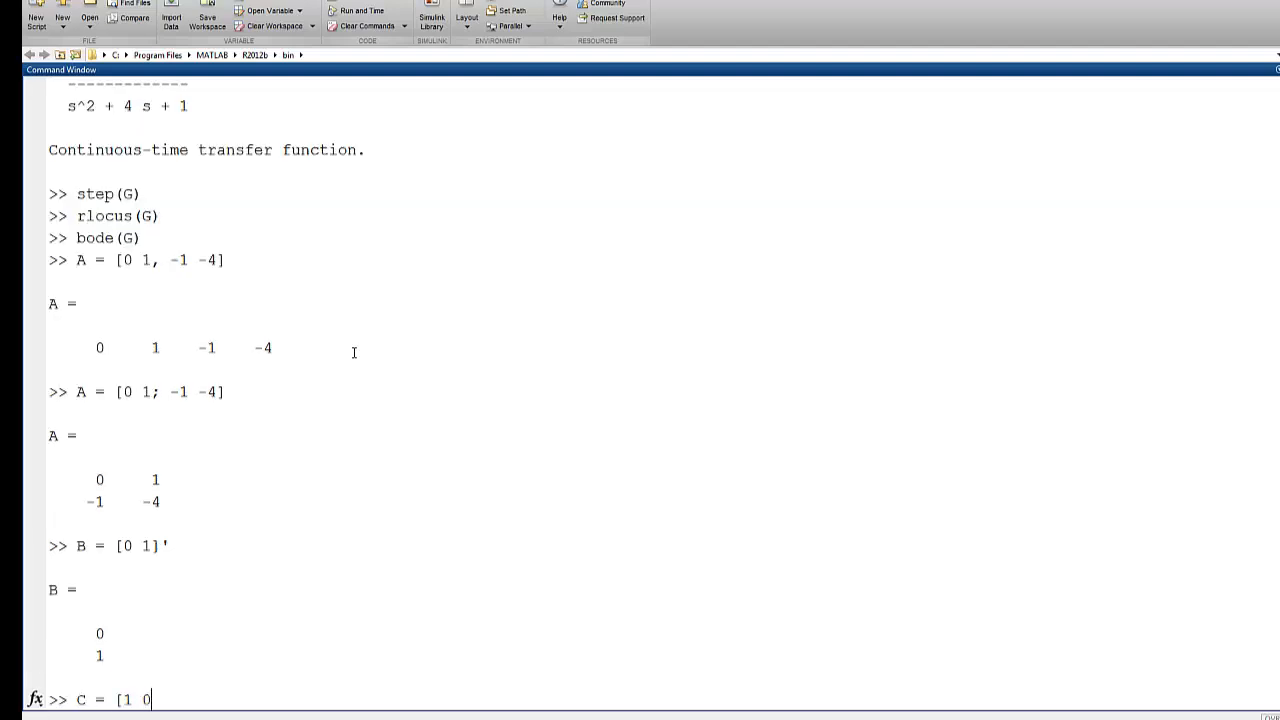
pyautogui.write(']')
pyautogui.write('D = 0')
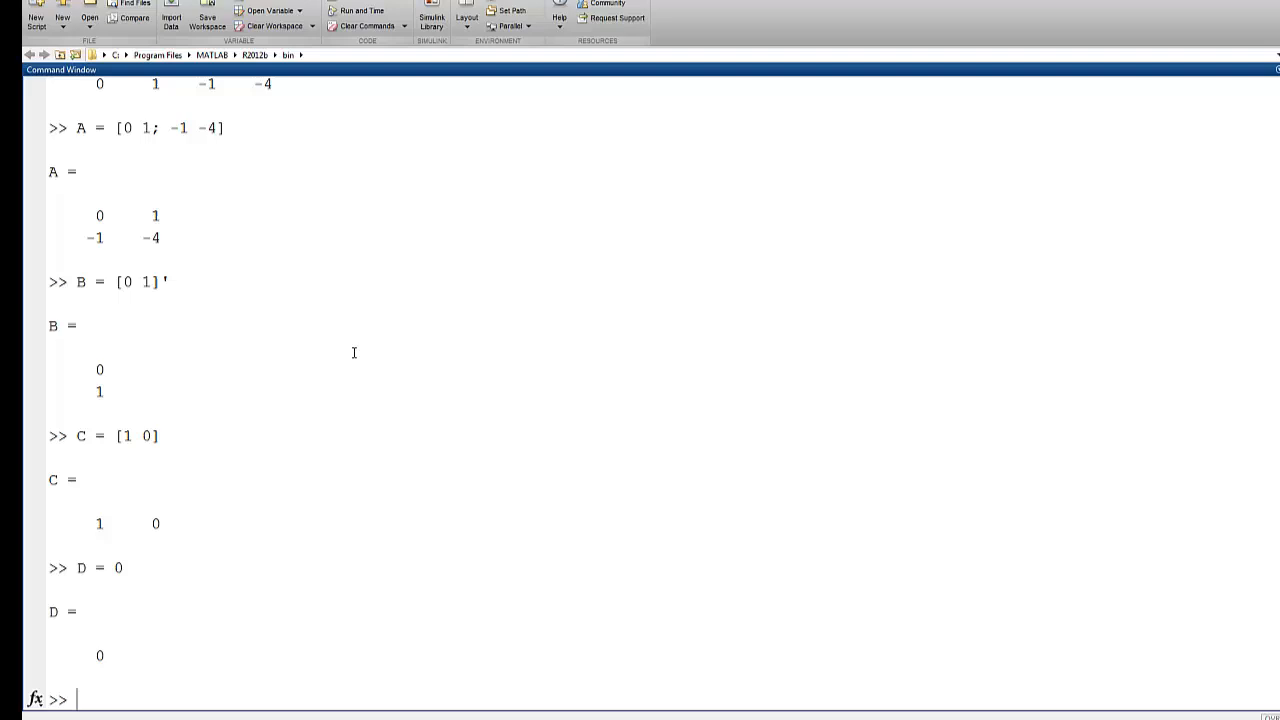
pyautogui.write('sys')
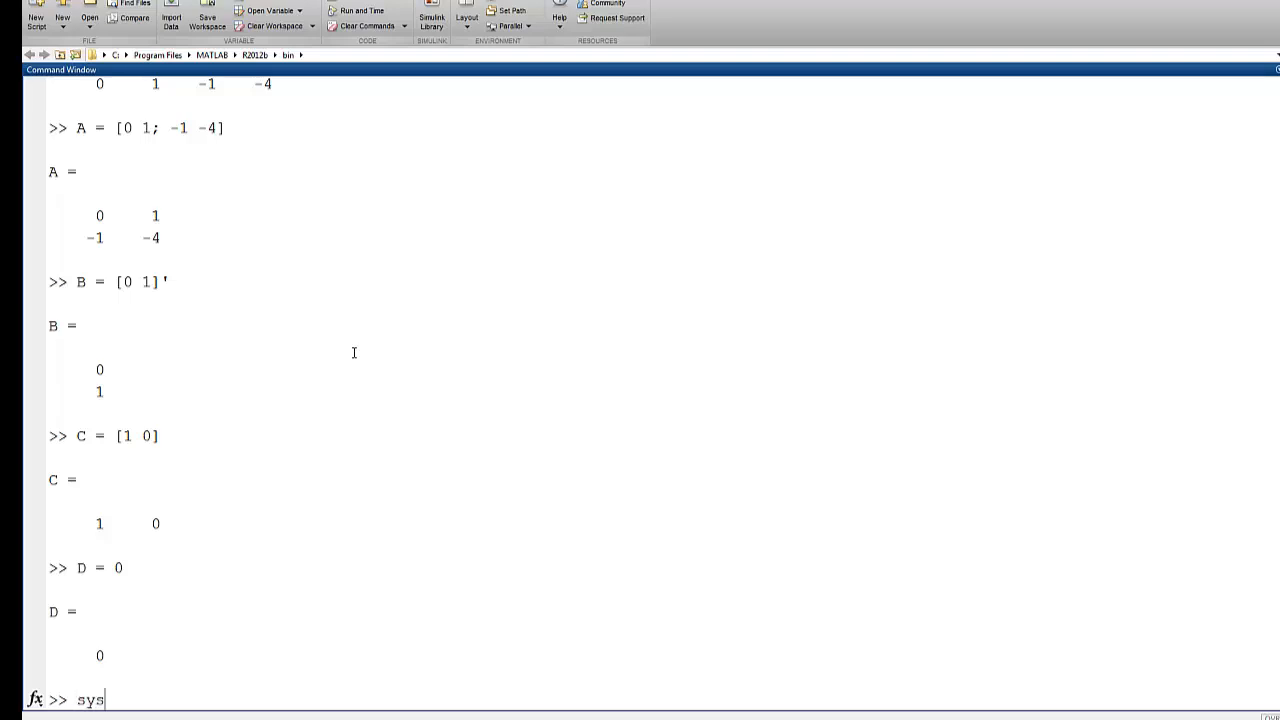
# - Run sys = ss(A, B, C, D) to build the continuous-time state-space model
pyautogui.write('= ss')
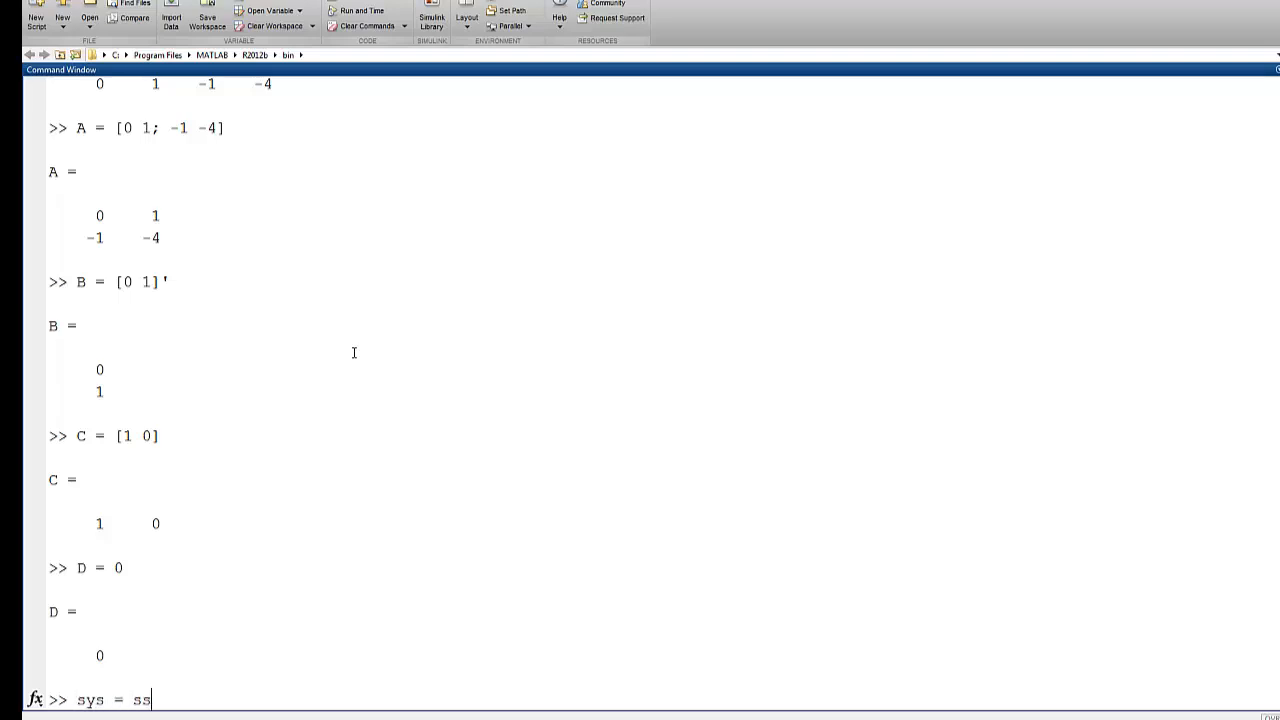
pyautogui.write('(')
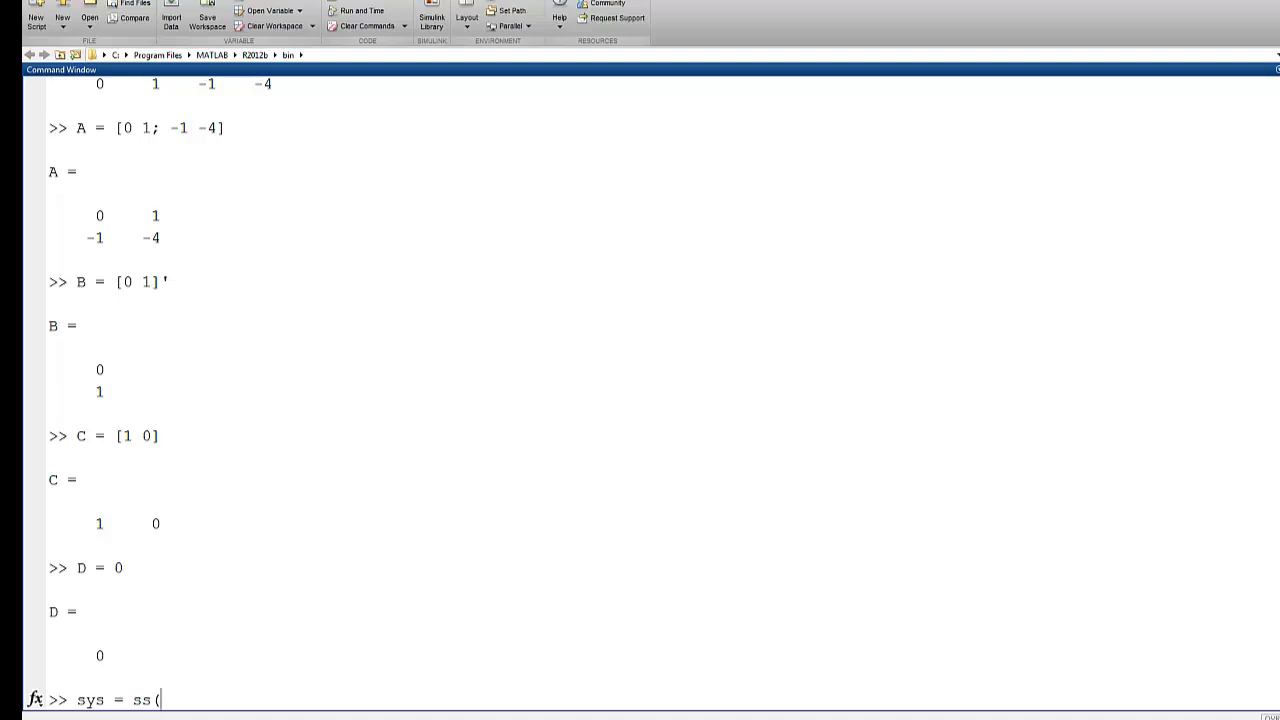
pyautogui.write('(')
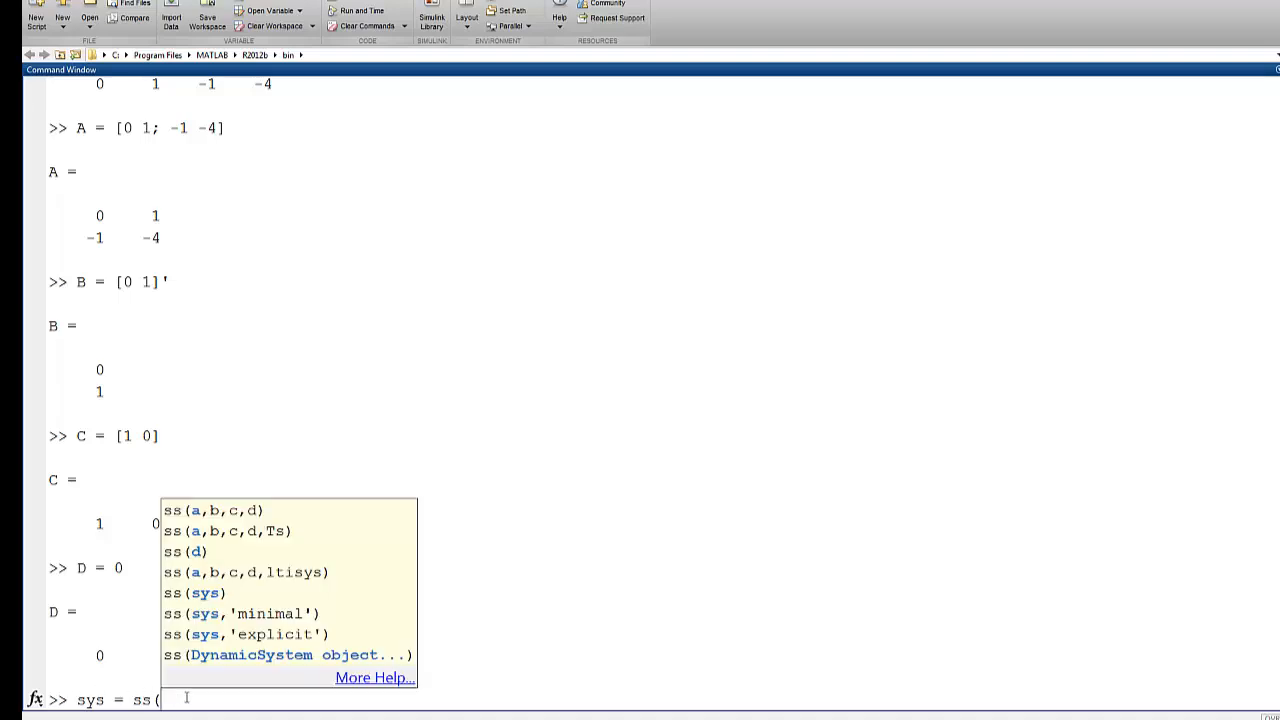
pyautogui.write('A,B')
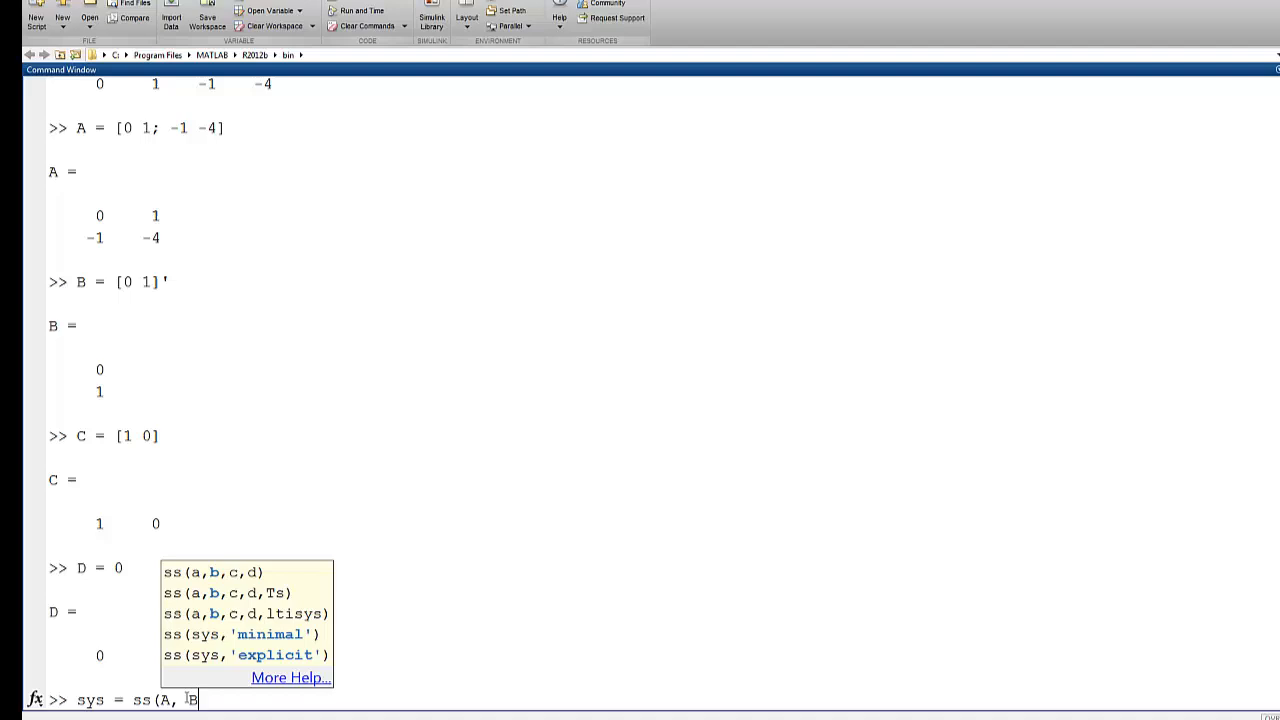
pyautogui.write('B, C,')
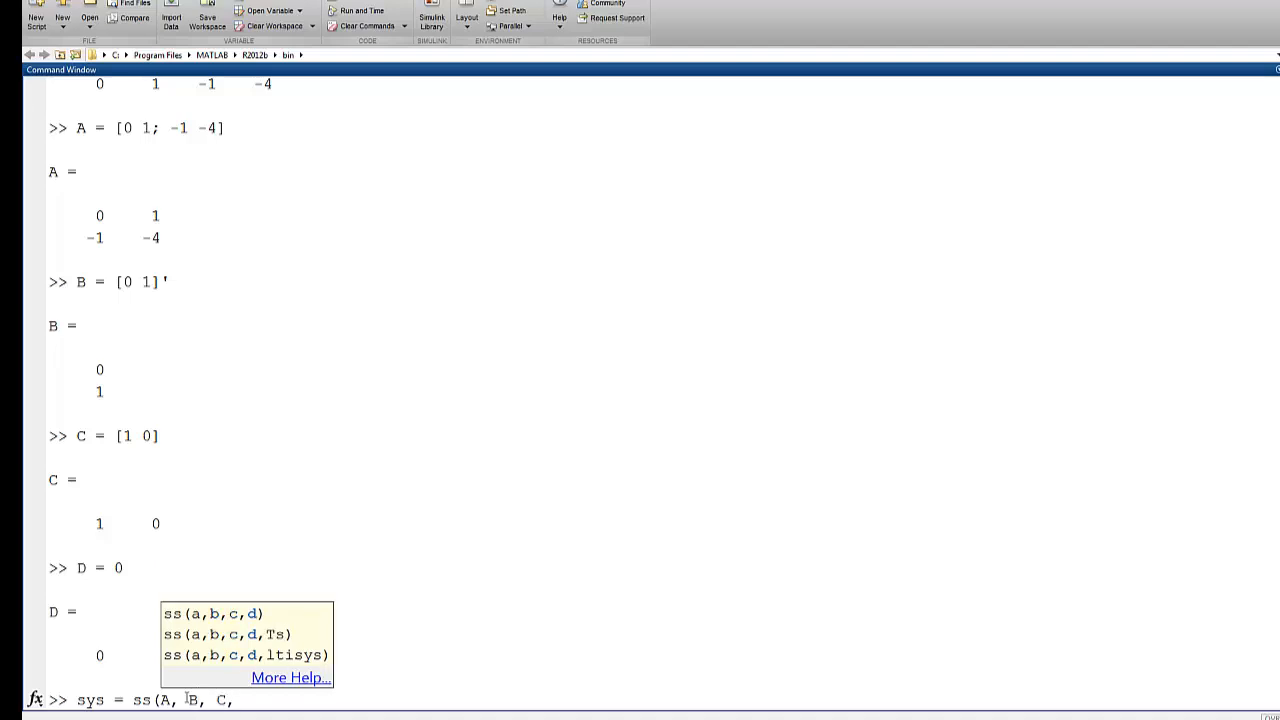
pyautogui.press('Return')
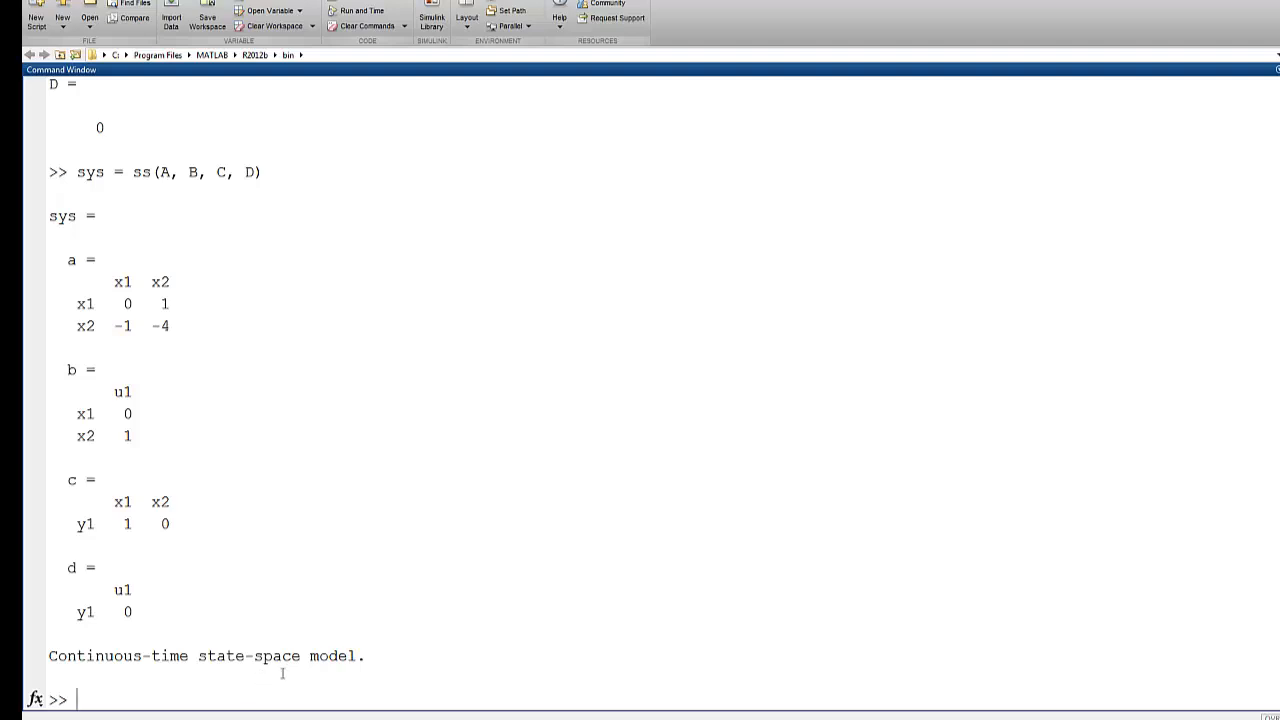
pyautogui.moveTo(187, 269)
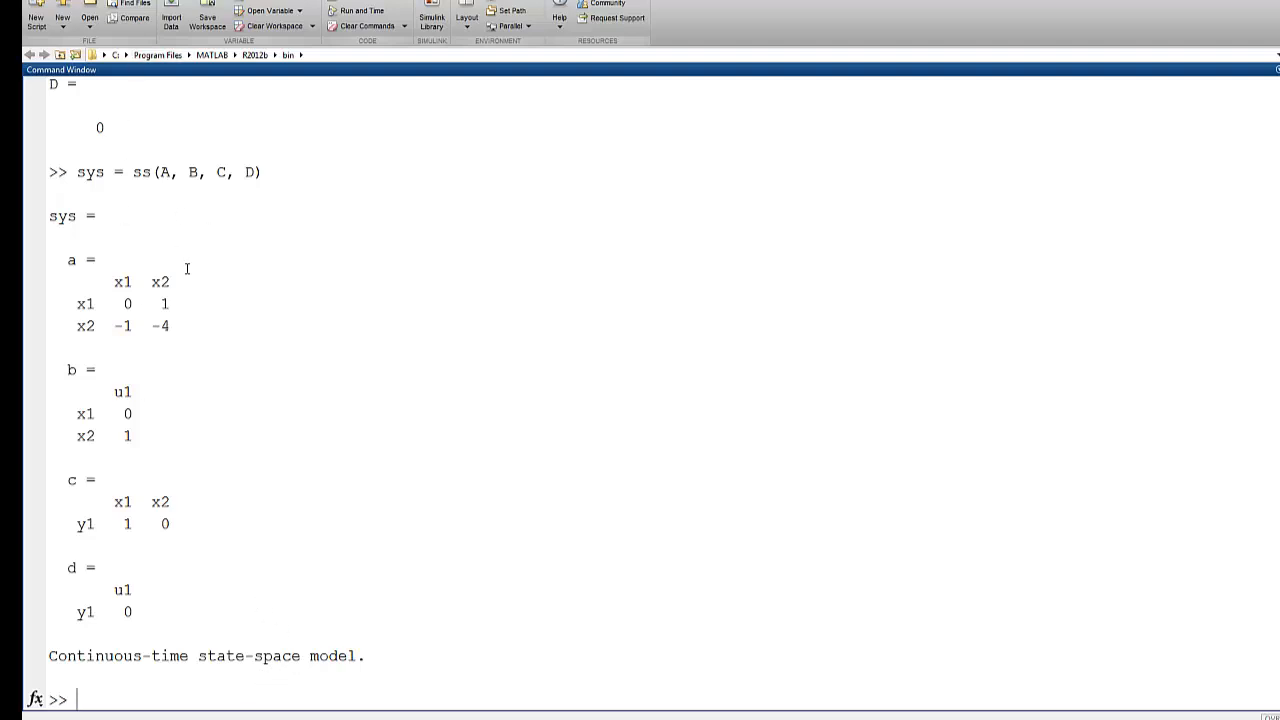
pyautogui.moveTo(153, 203)
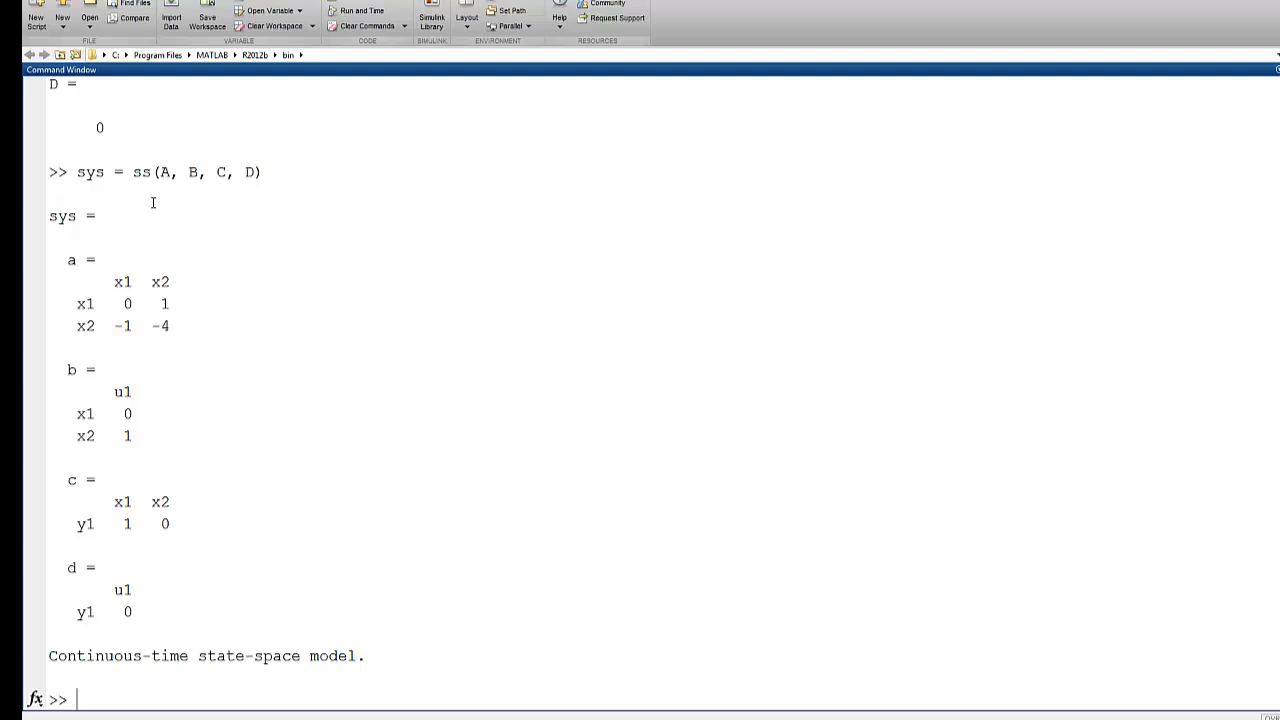
# - Run step(sys), hold the figure, and overlay step(G) on it
pyautogui.write('step')
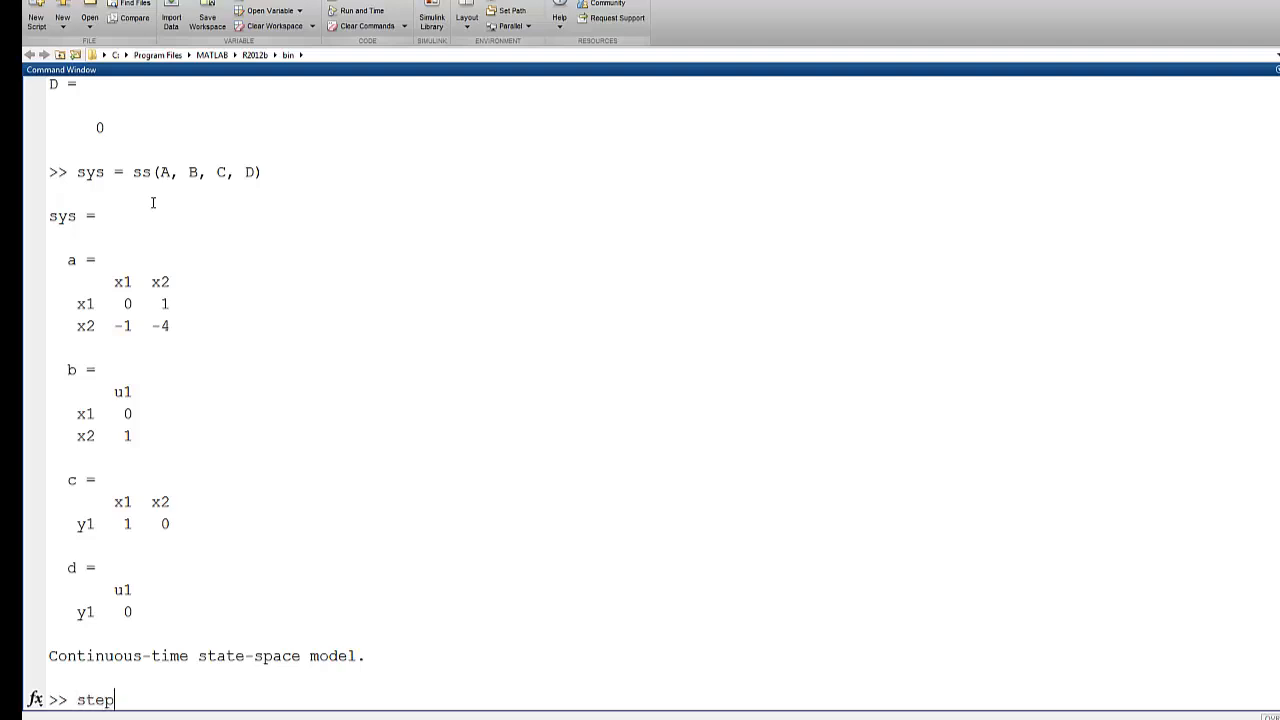
pyautogui.press('Return')
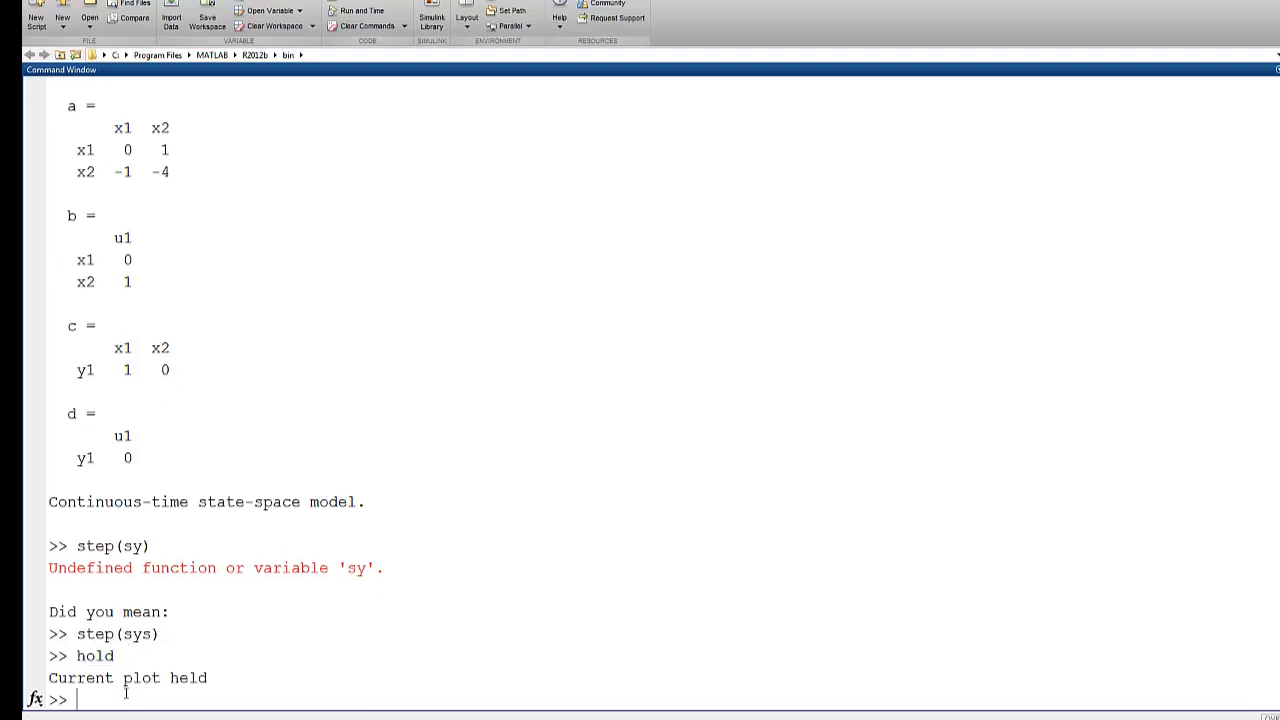
pyautogui.write('step(G')
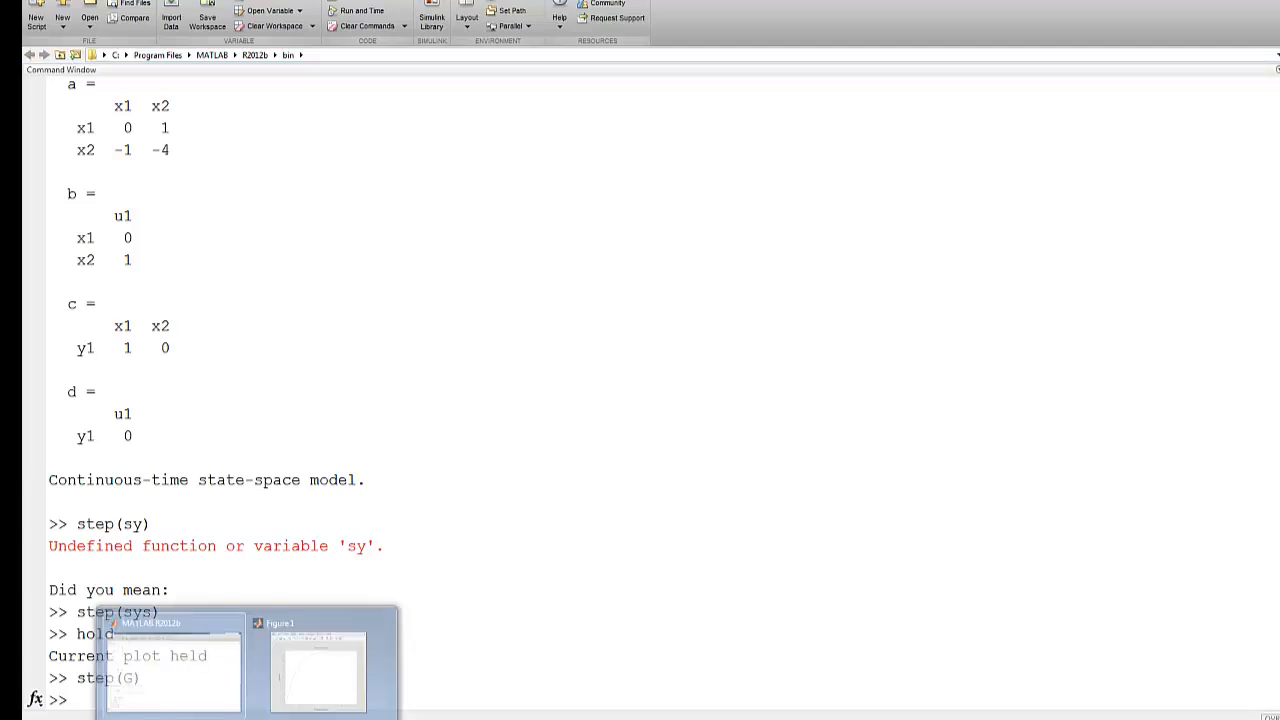
pyautogui.click(318, 670)
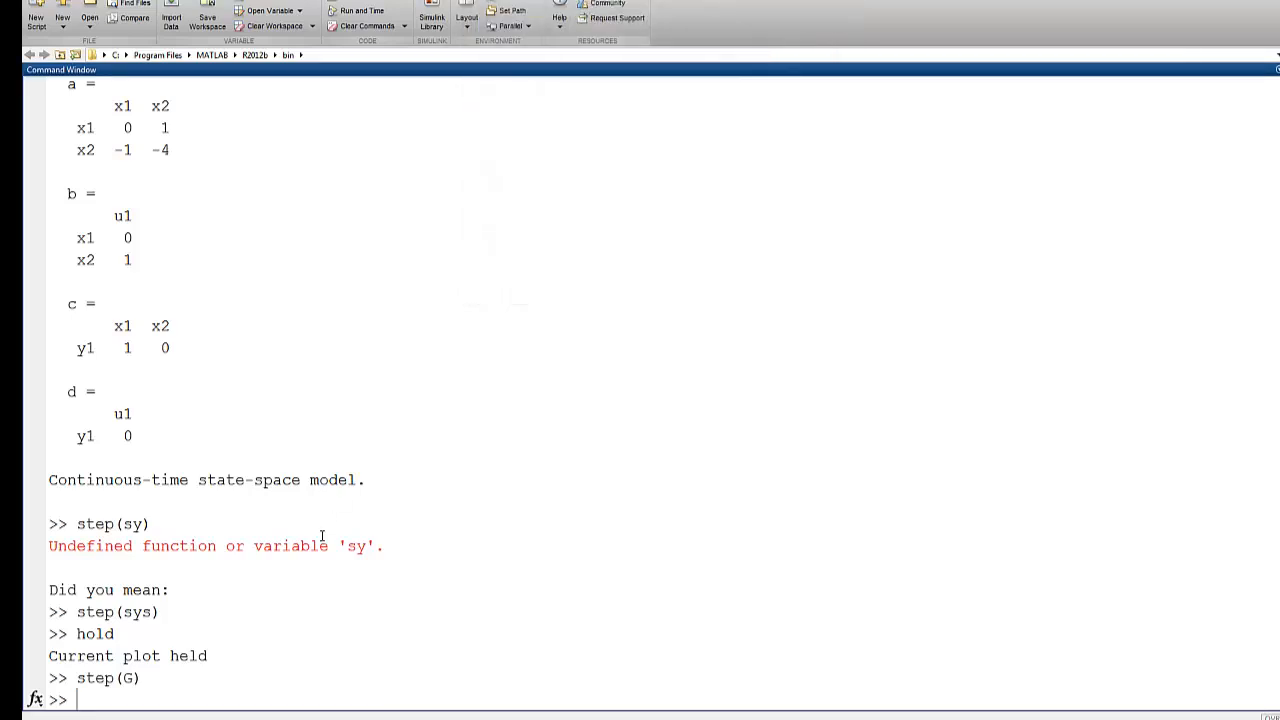
pyautogui.moveTo(205, 717)
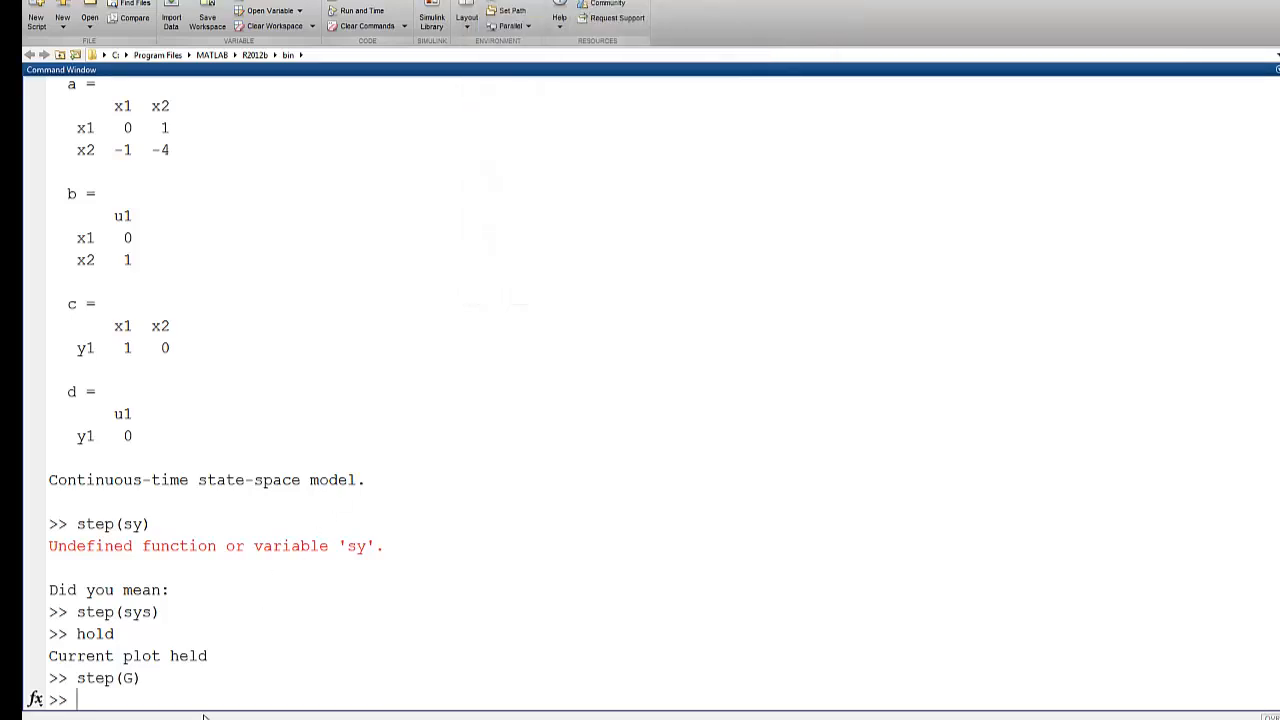
# - Run bode(sys) to plot the Bode diagram of the state-space model
pyautogui.write('bode(sys')
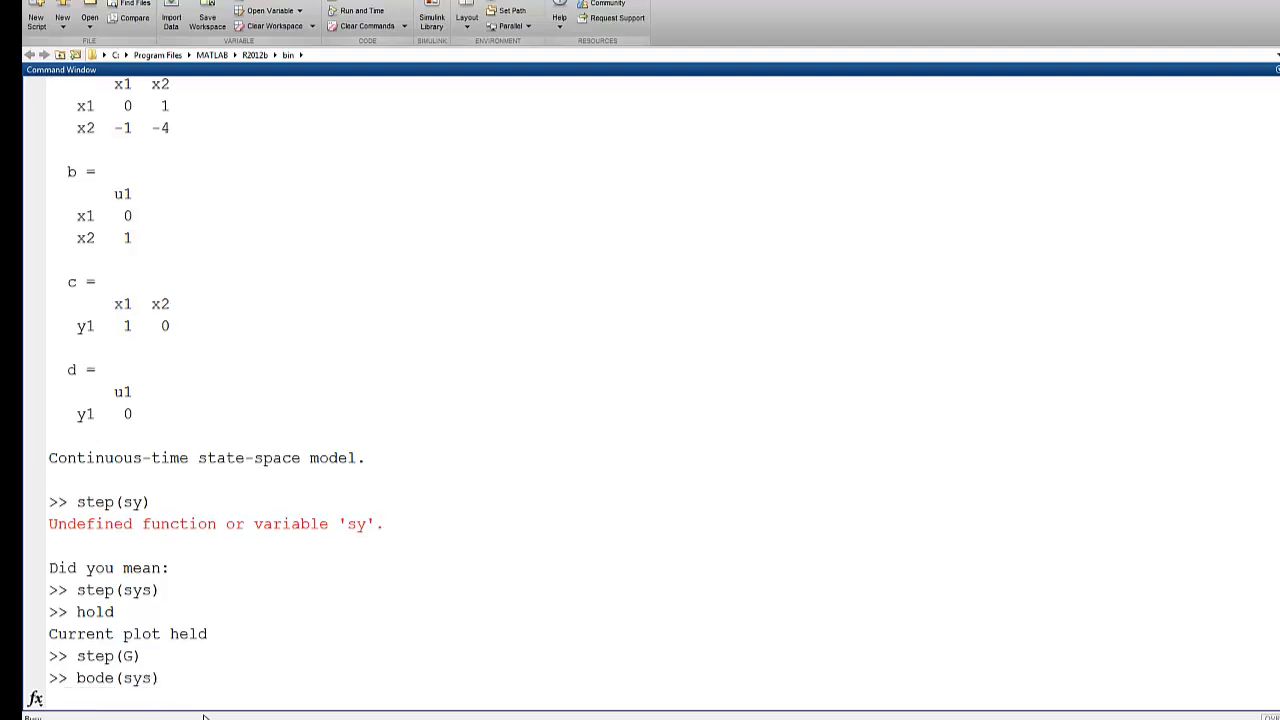
pyautogui.press('Return')
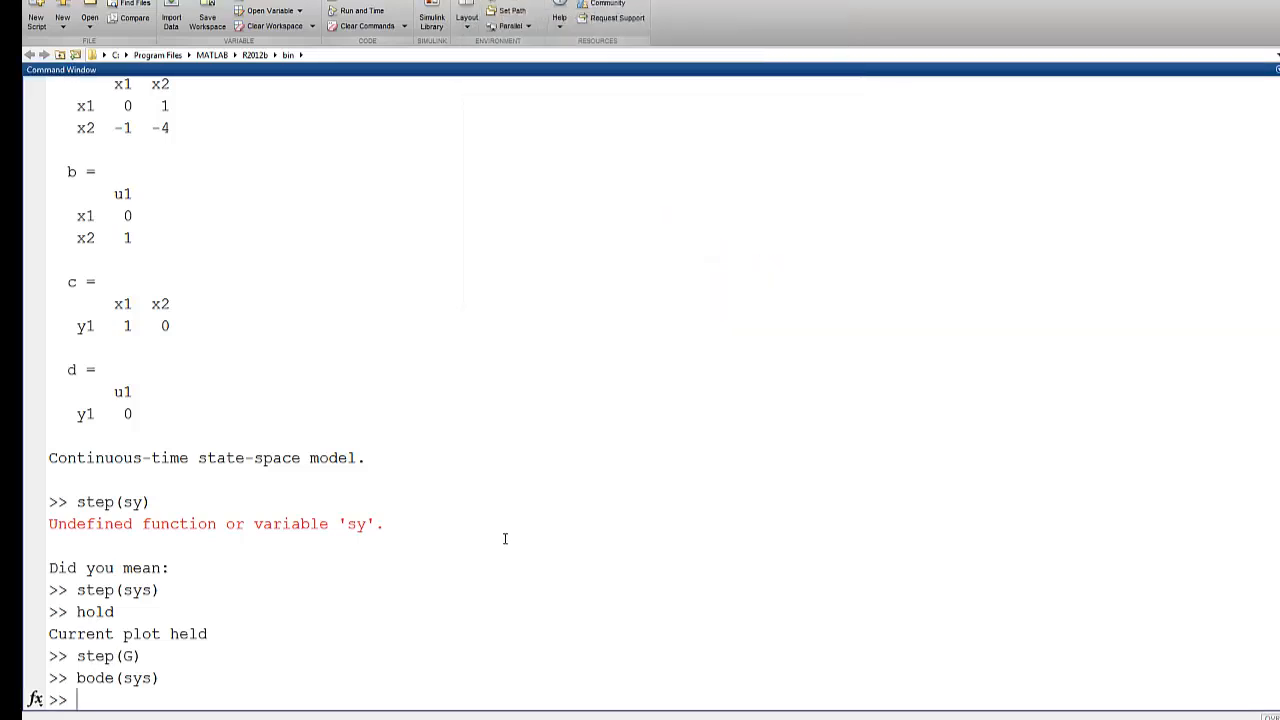
pyautogui.moveTo(306, 693)
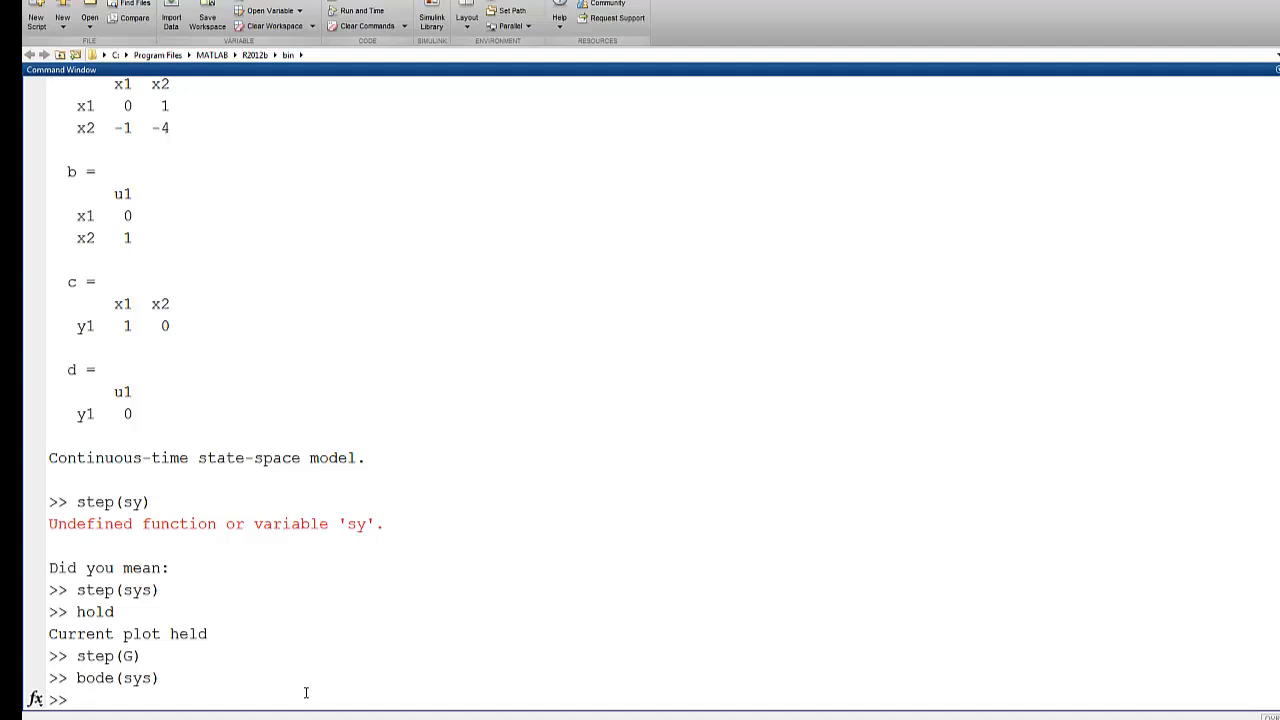
# - Run clc in the Command Window to clear all previous output
pyautogui.click(364, 25)
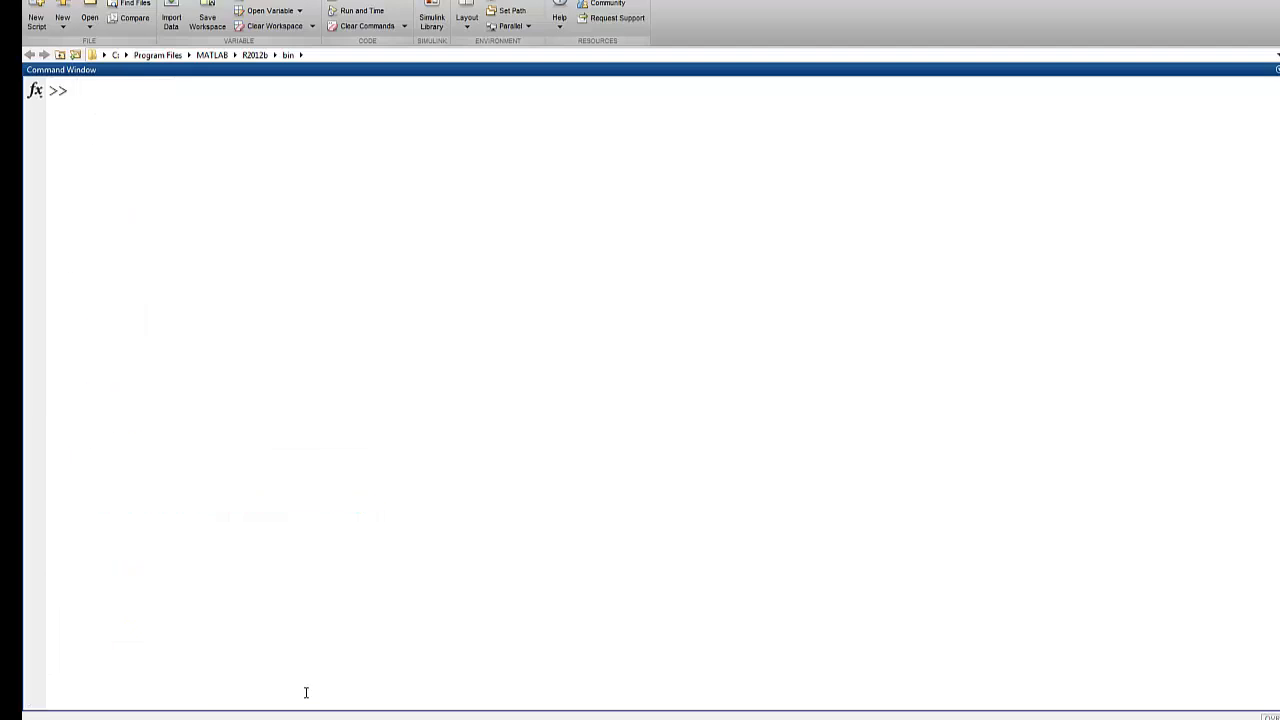
pyautogui.press('Return')
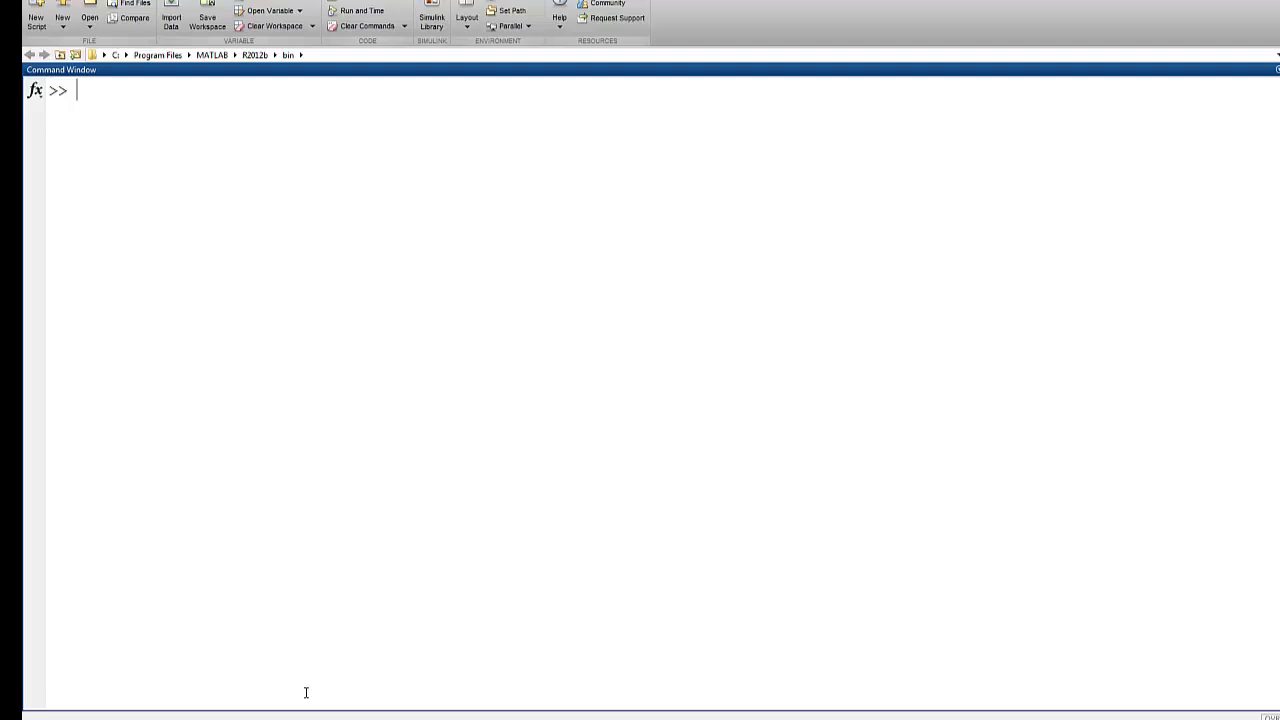
# - Run [A B C D] = tf2ss(1, [1 4 1]) to get the state-space matrices
pyautogui.write('[A B')
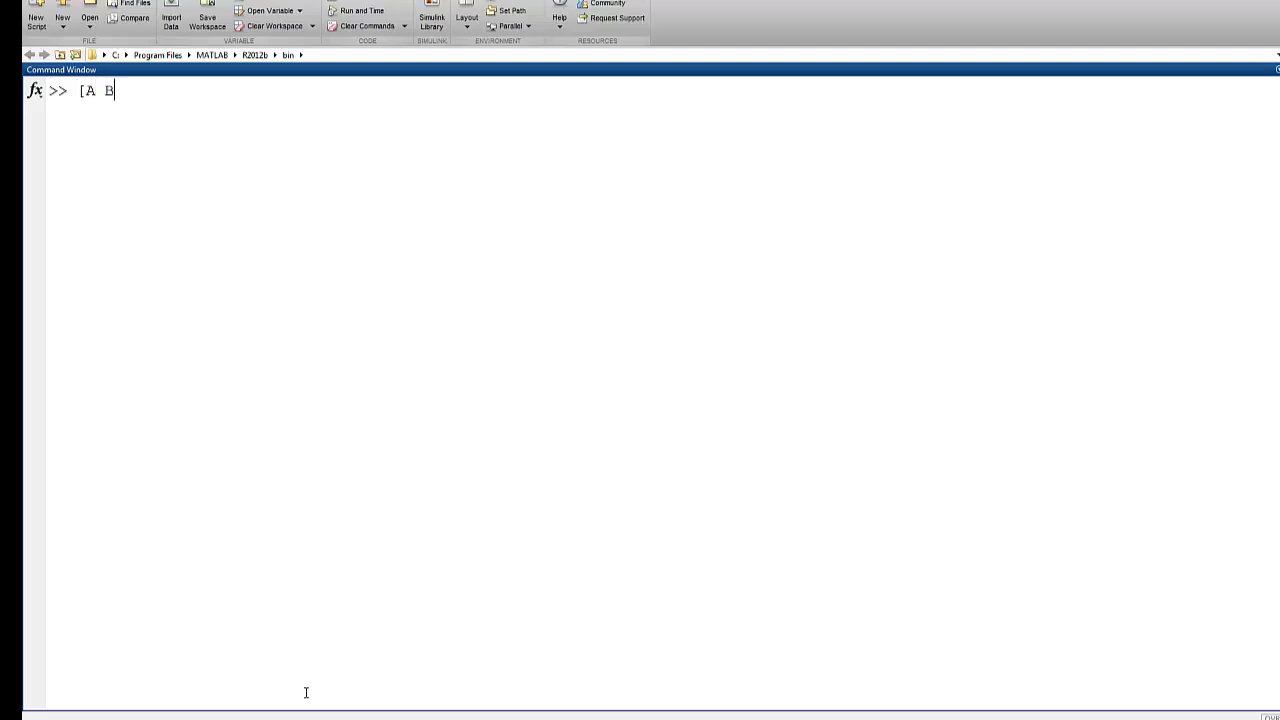
pyautogui.write('C D] =')
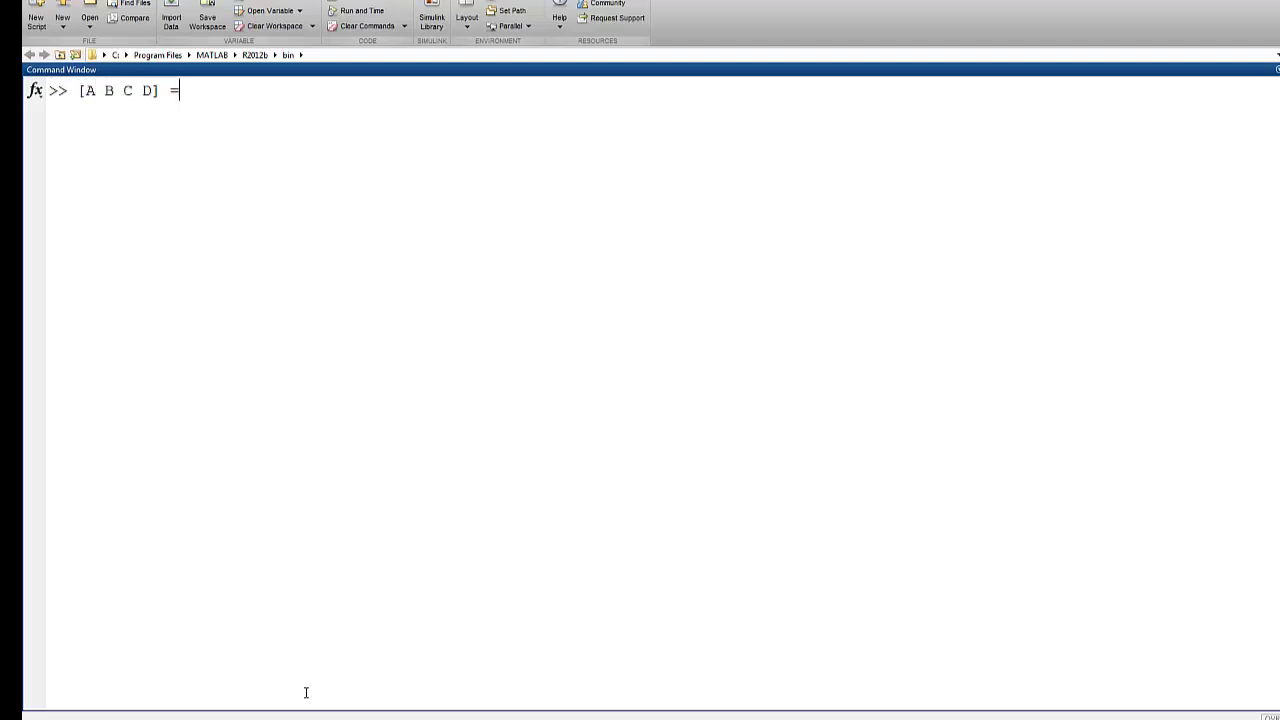
pyautogui.write('tf2')
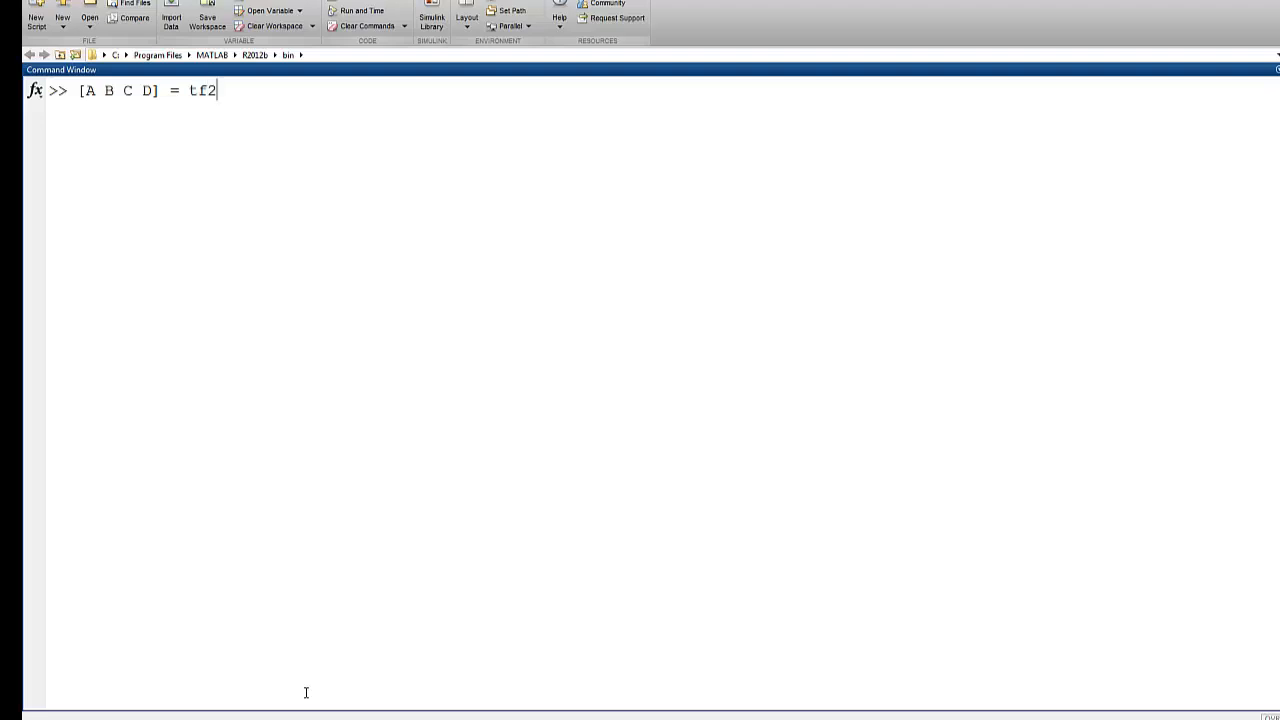
pyautogui.write('ss')
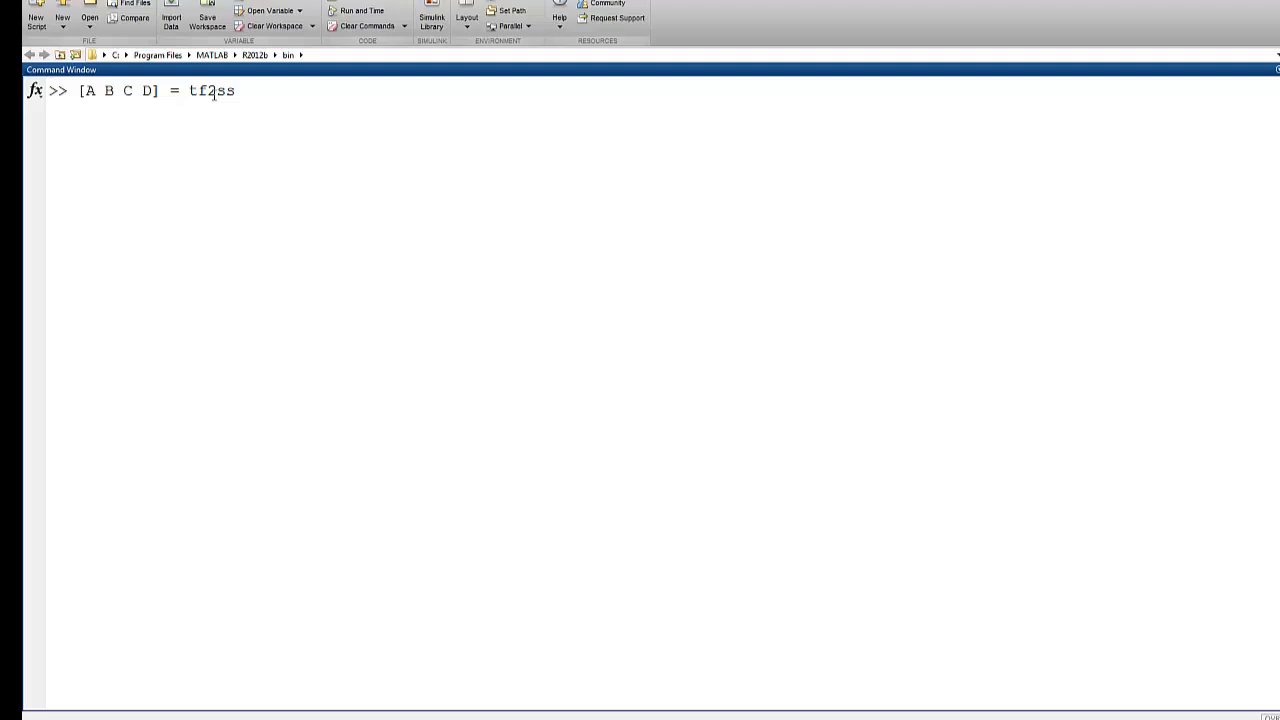
pyautogui.write('(')
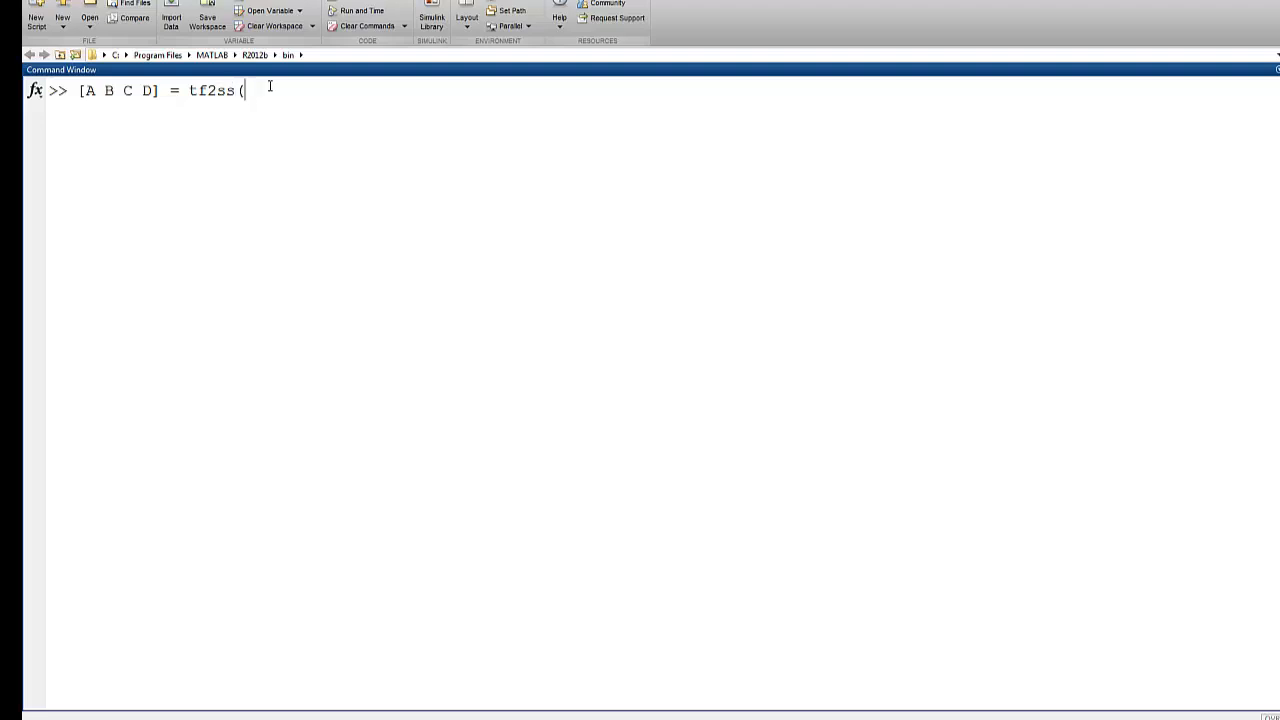
pyautogui.write('(')
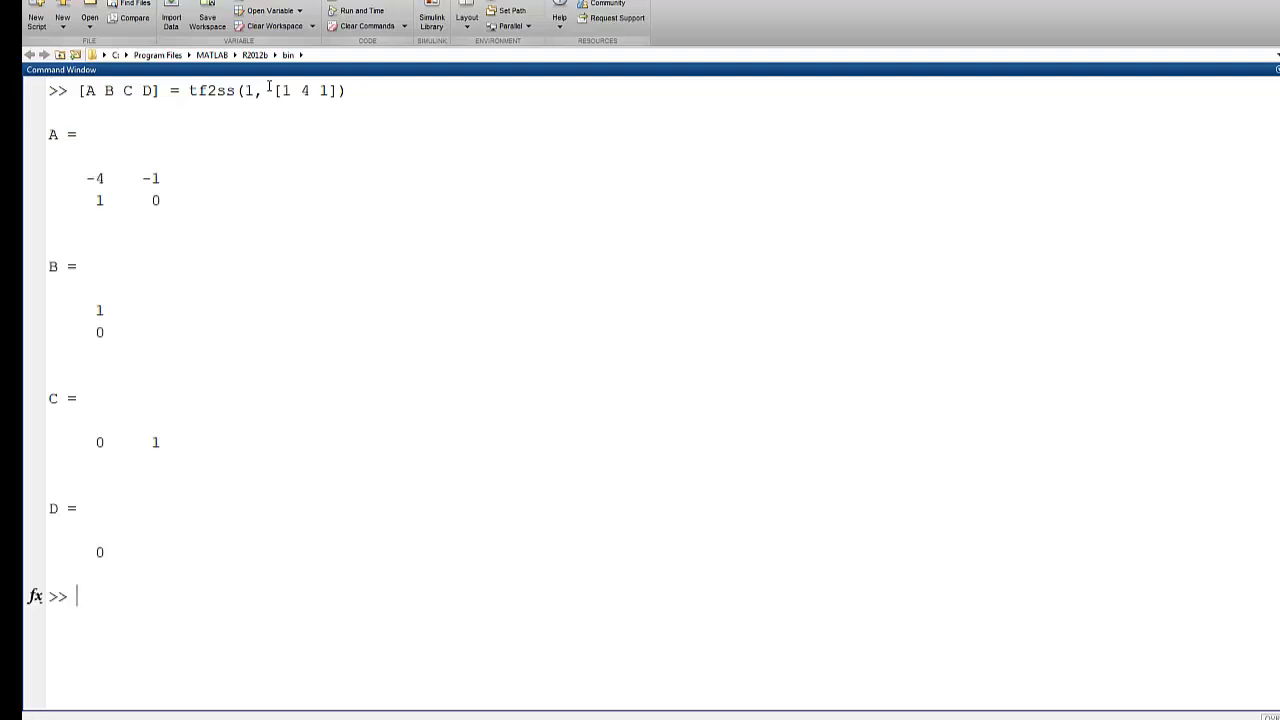
# - Type the unfinished command '[num den] = ss2tf(A, B, C' at the prompt
pyautogui.write('[')
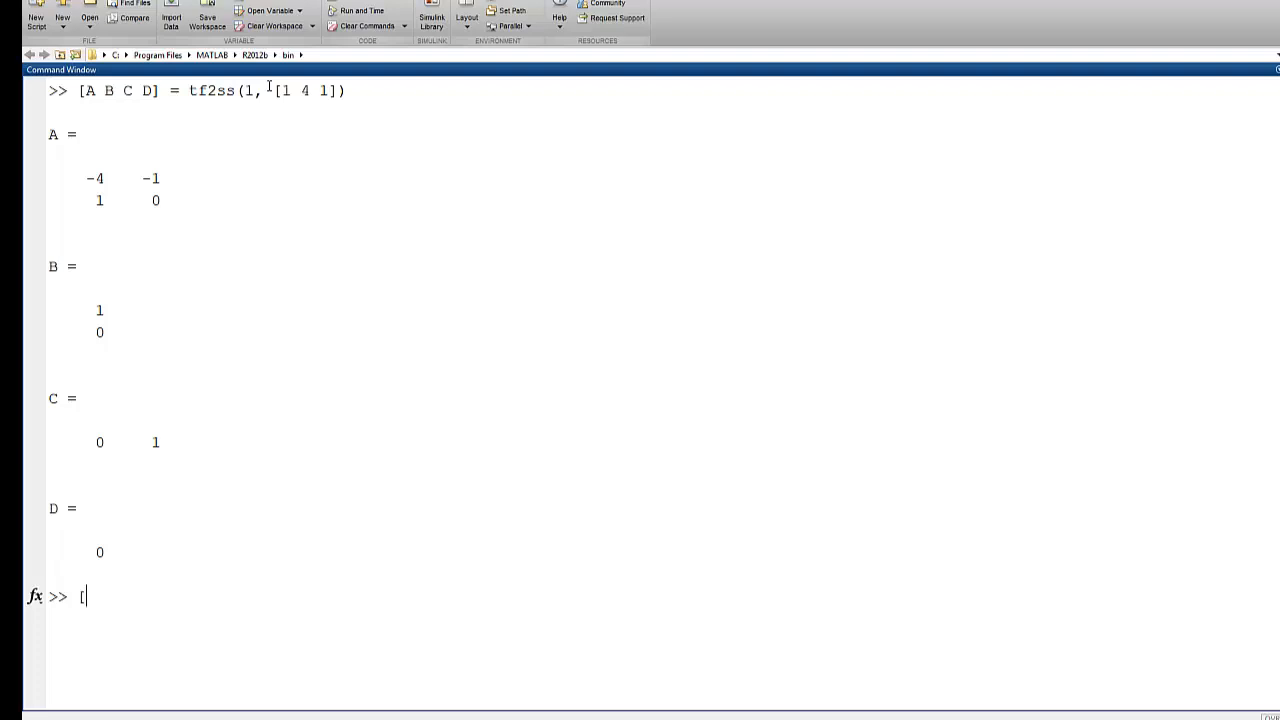
pyautogui.write('num den]')
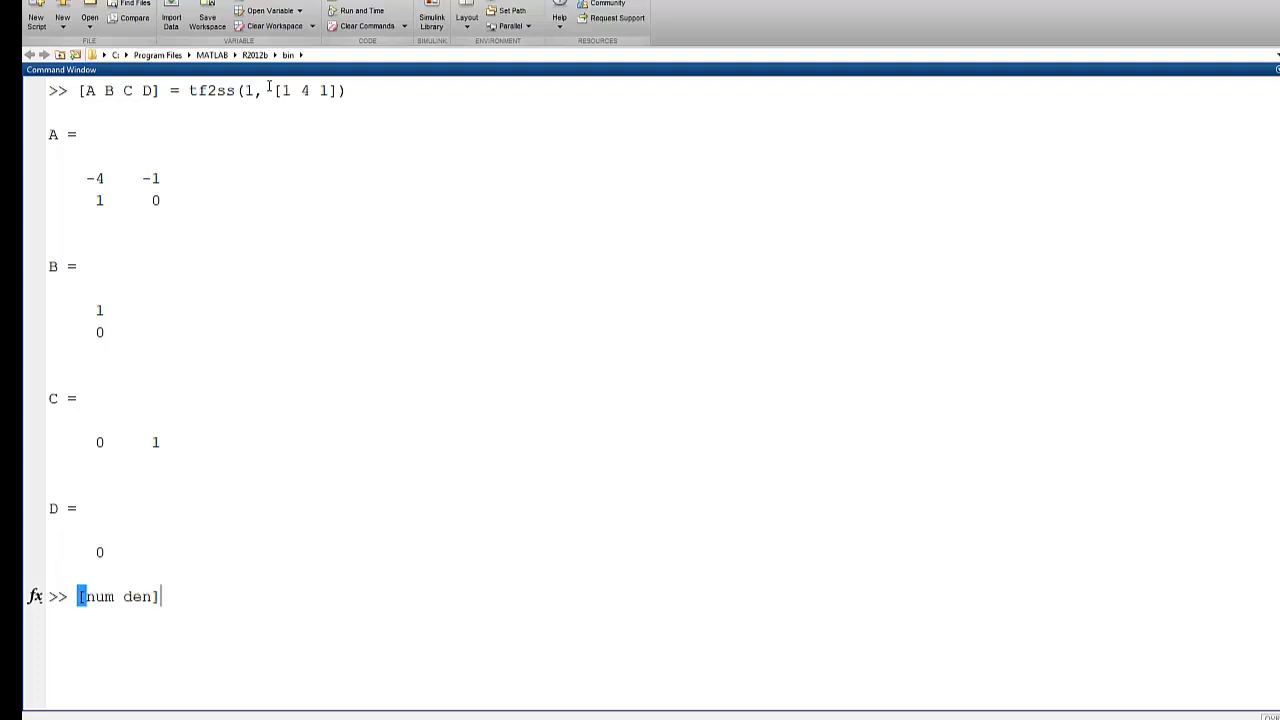
pyautogui.write('=')
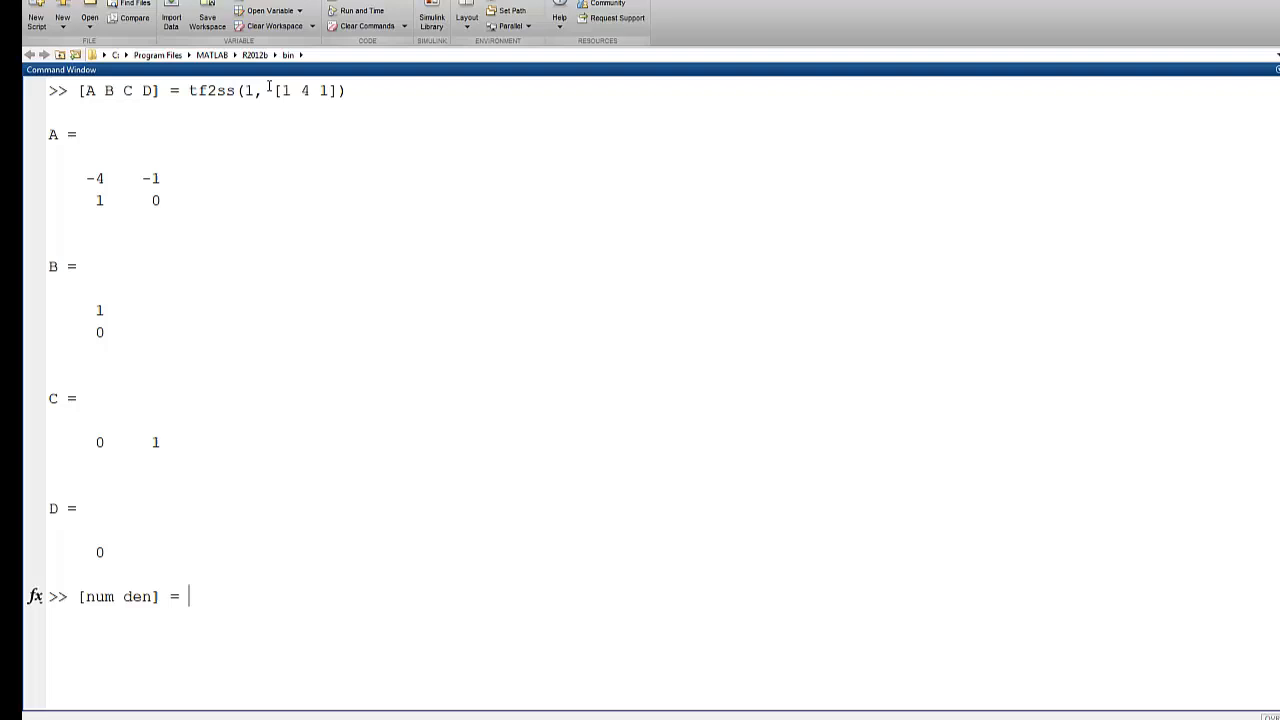
pyautogui.write('ss2tf')
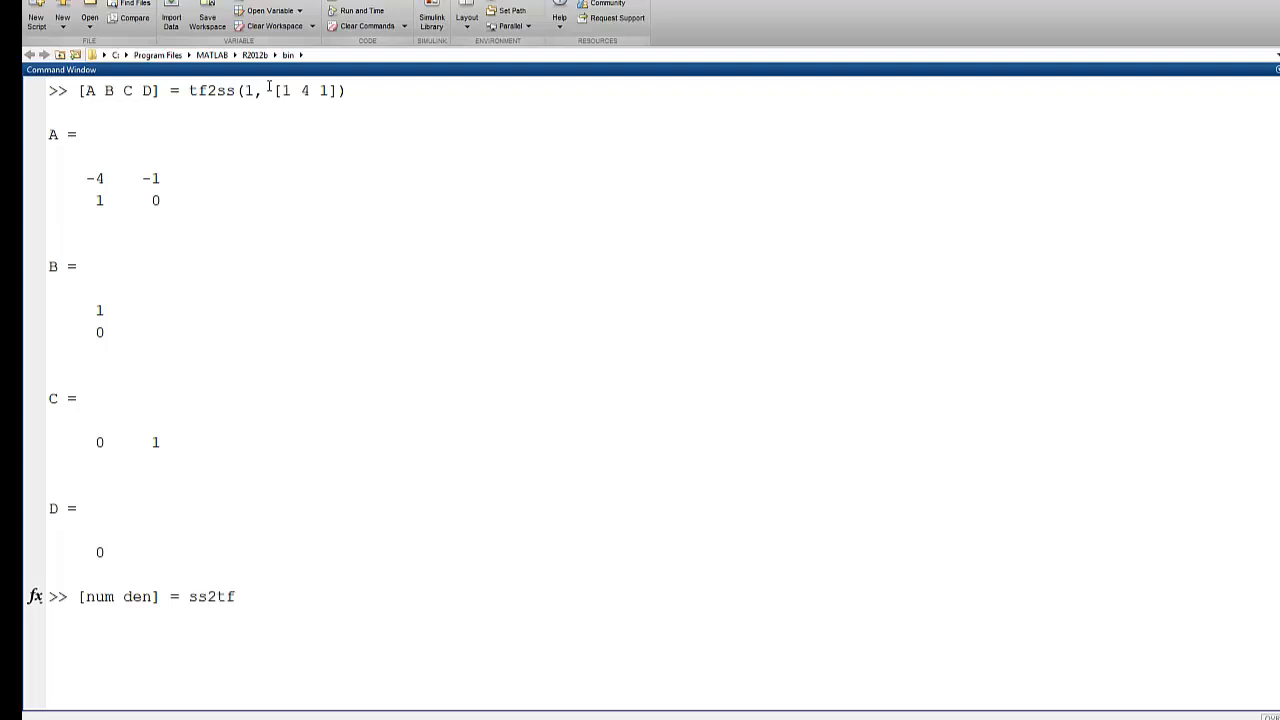
pyautogui.write('(A, B<')
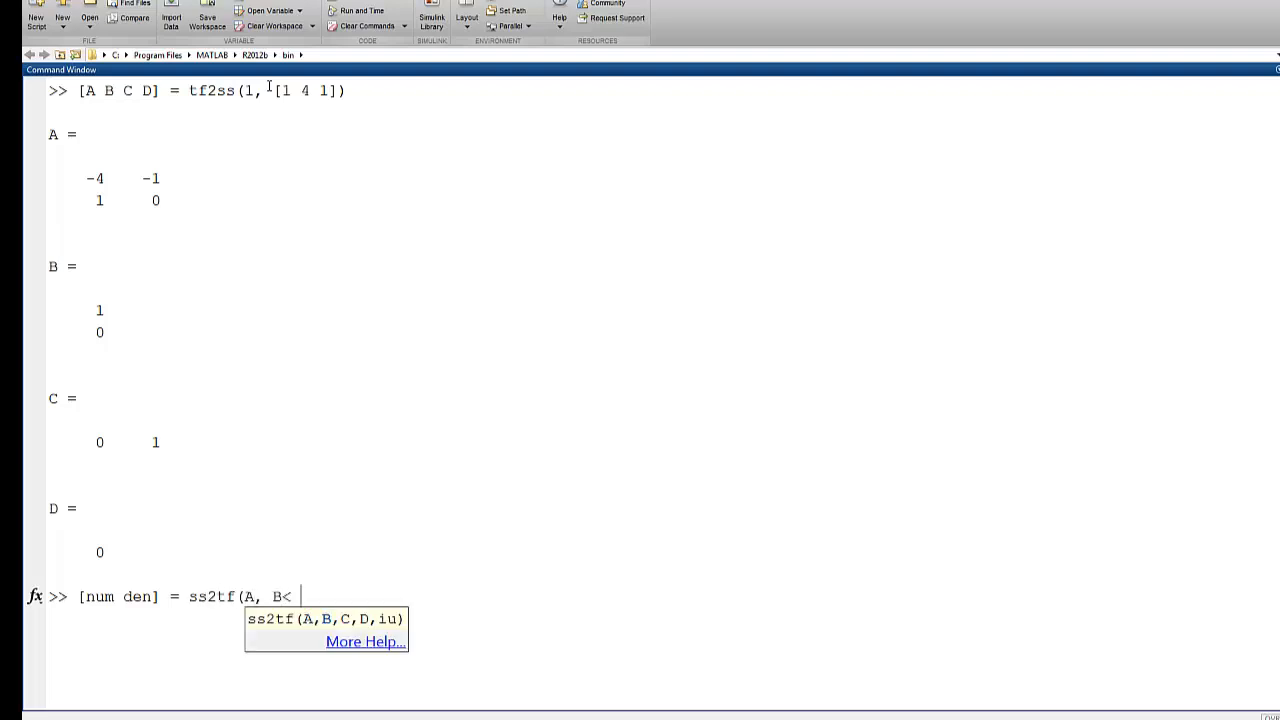
pyautogui.write(', C')
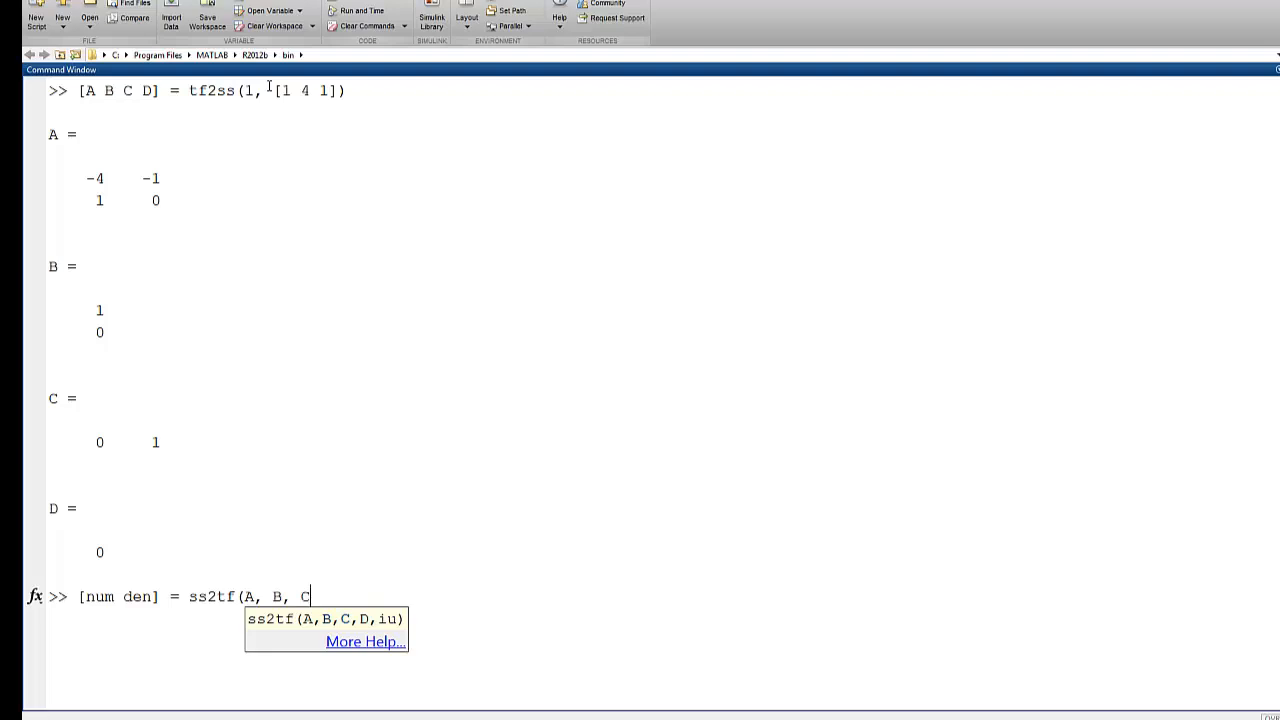